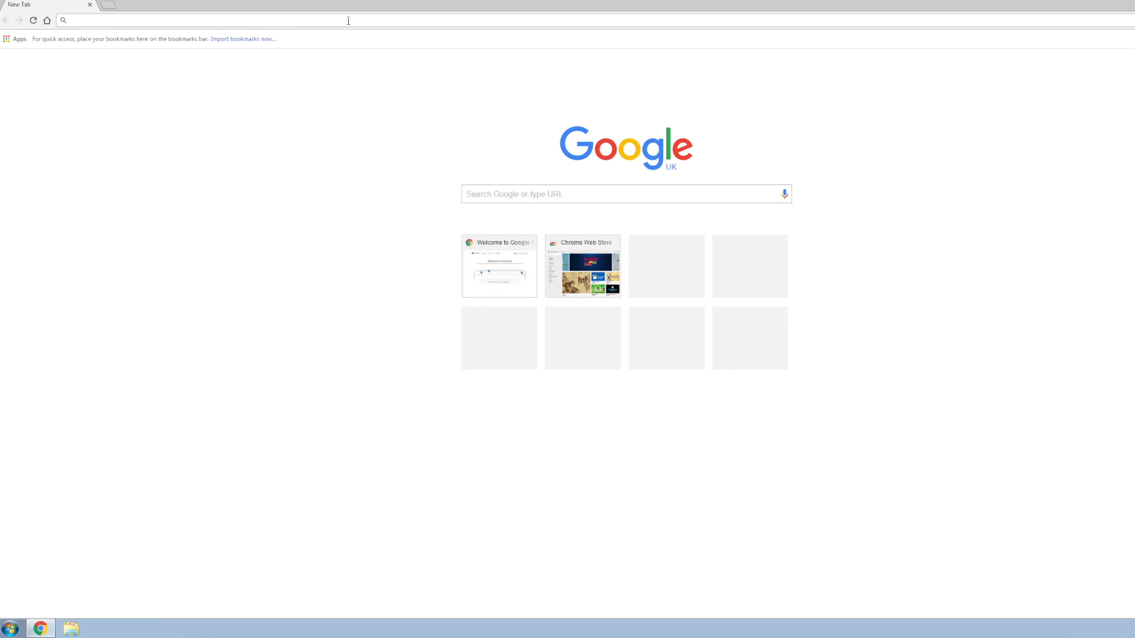
Step: Load imindmap.com from the Chrome address bar
text(imindmap.com)
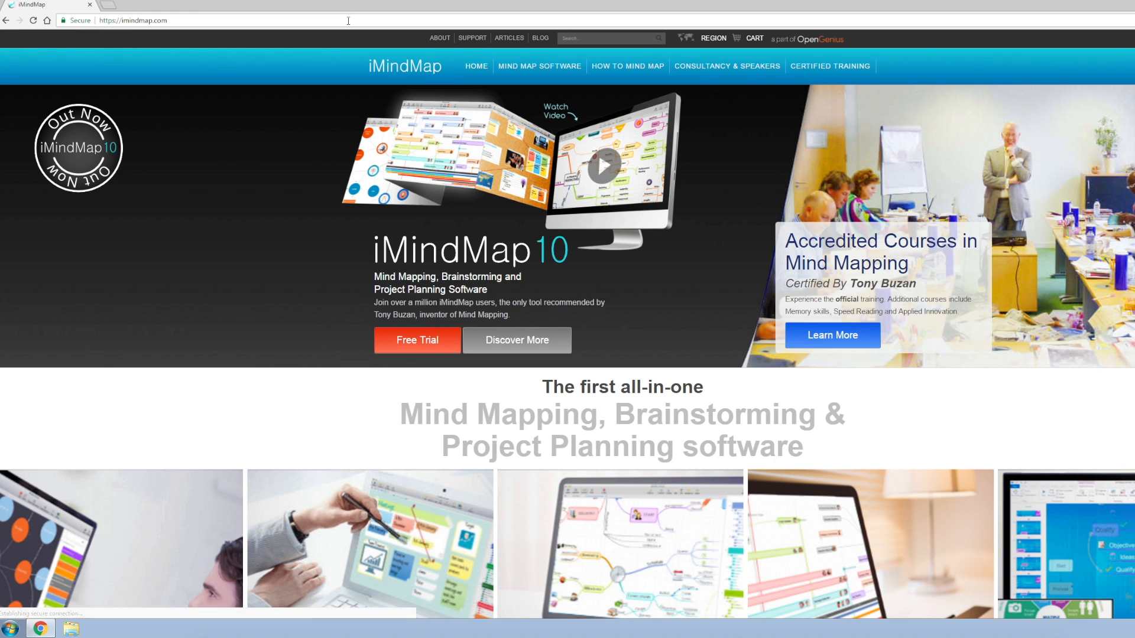
mouse_move(360, 106)
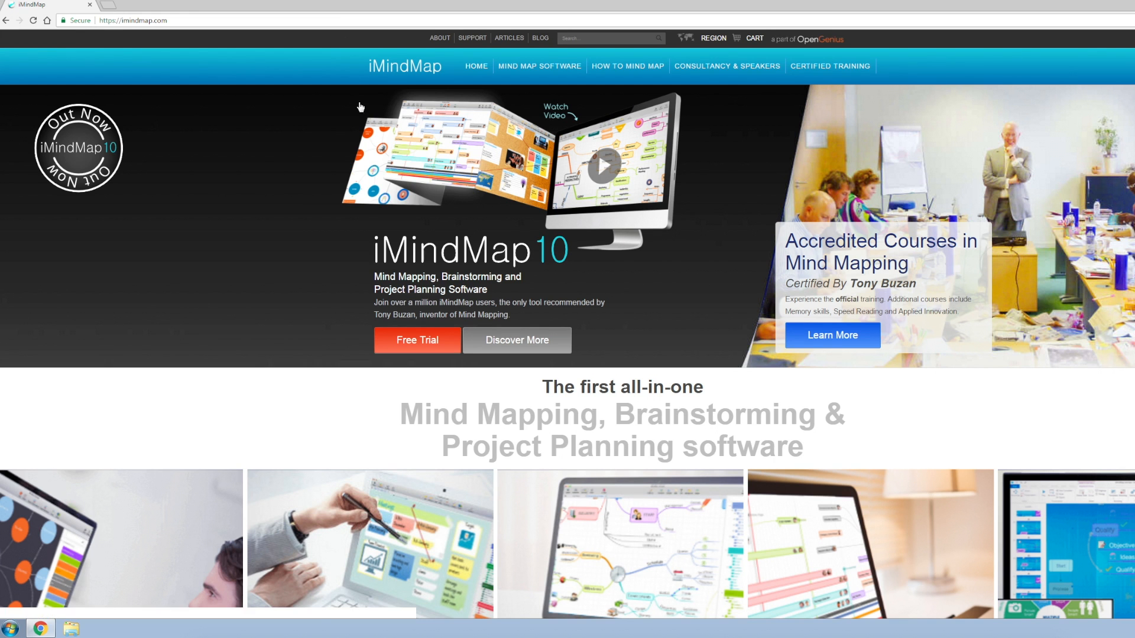
mouse_move(539, 67)
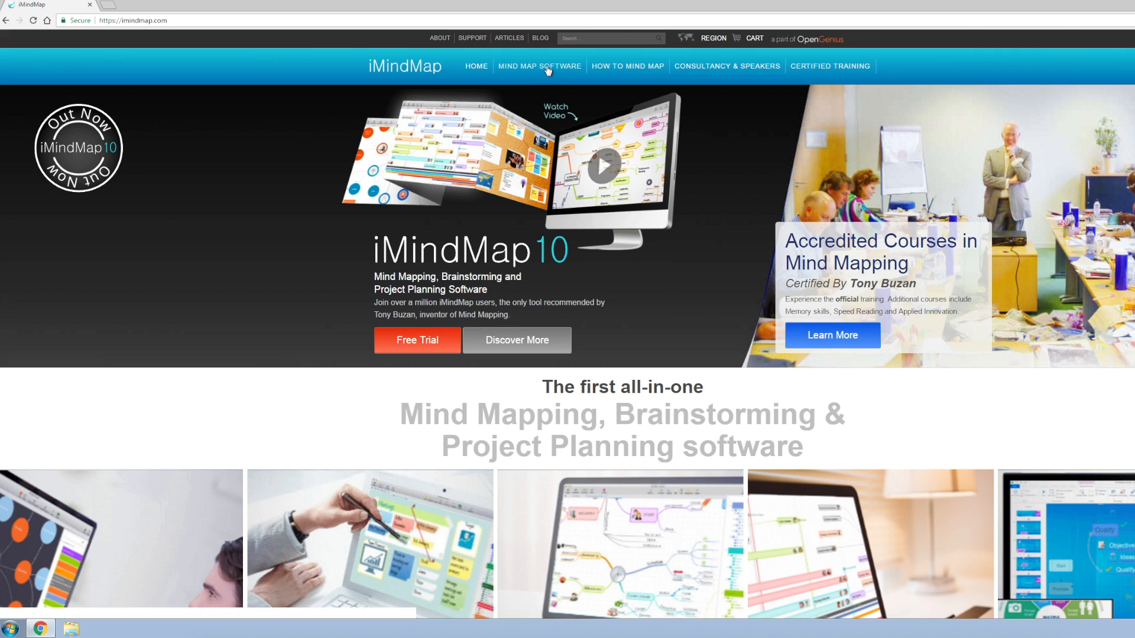
Step: Download the Windows iMindMap 10 installer (imindmap10_windows_10.0.3c.exe) from the iMindMap software page
click(539, 66)
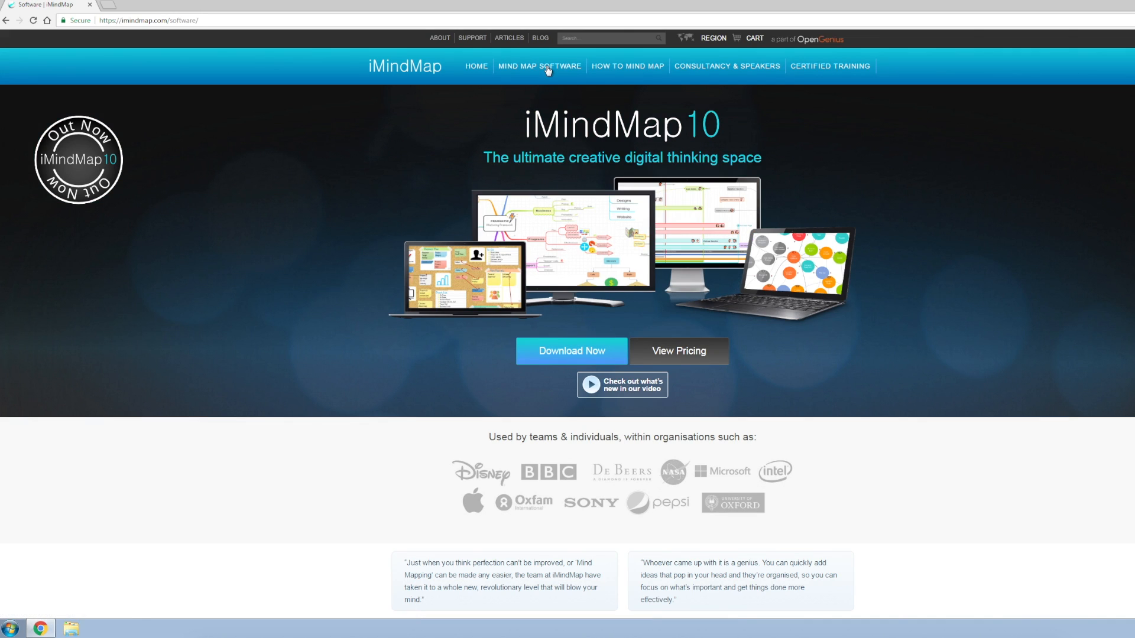
scroll(down, 3)
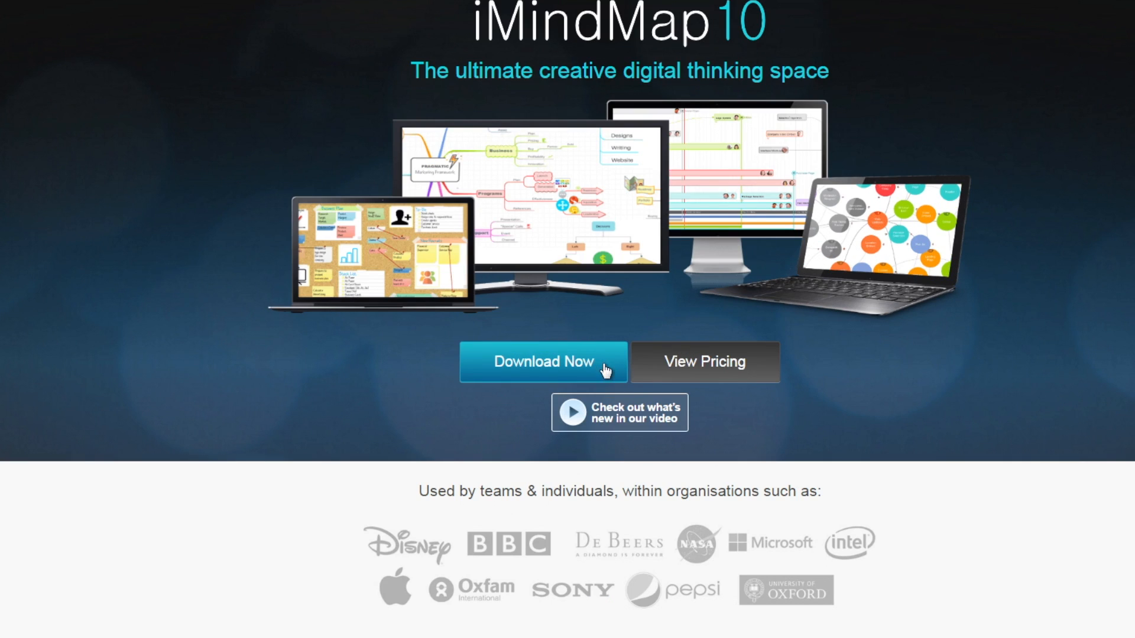
click(542, 362)
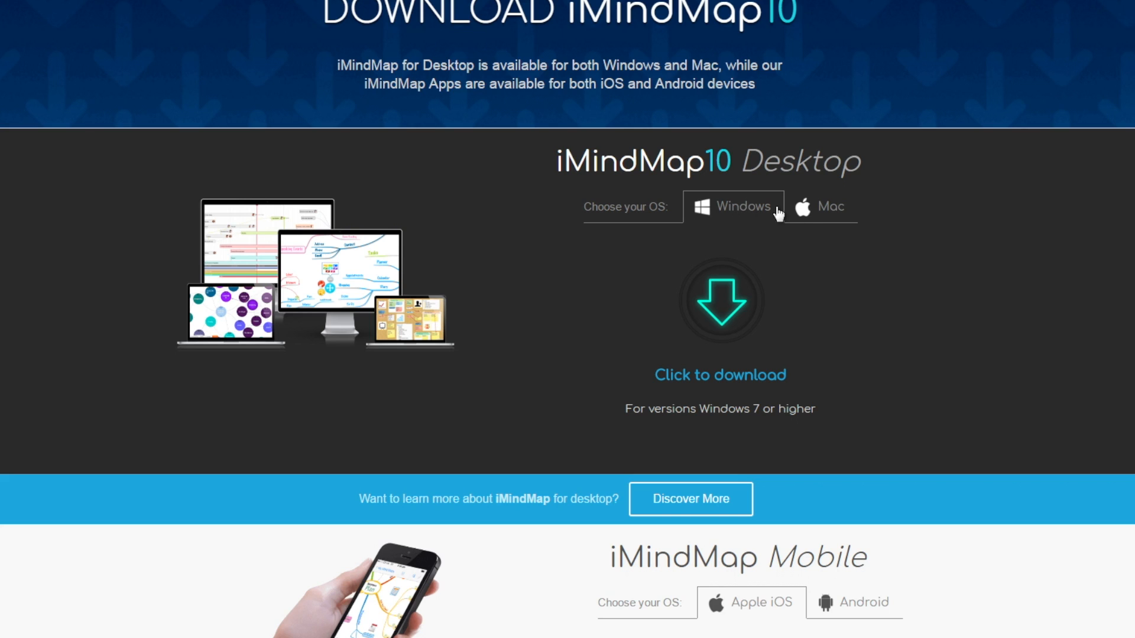
mouse_move(733, 211)
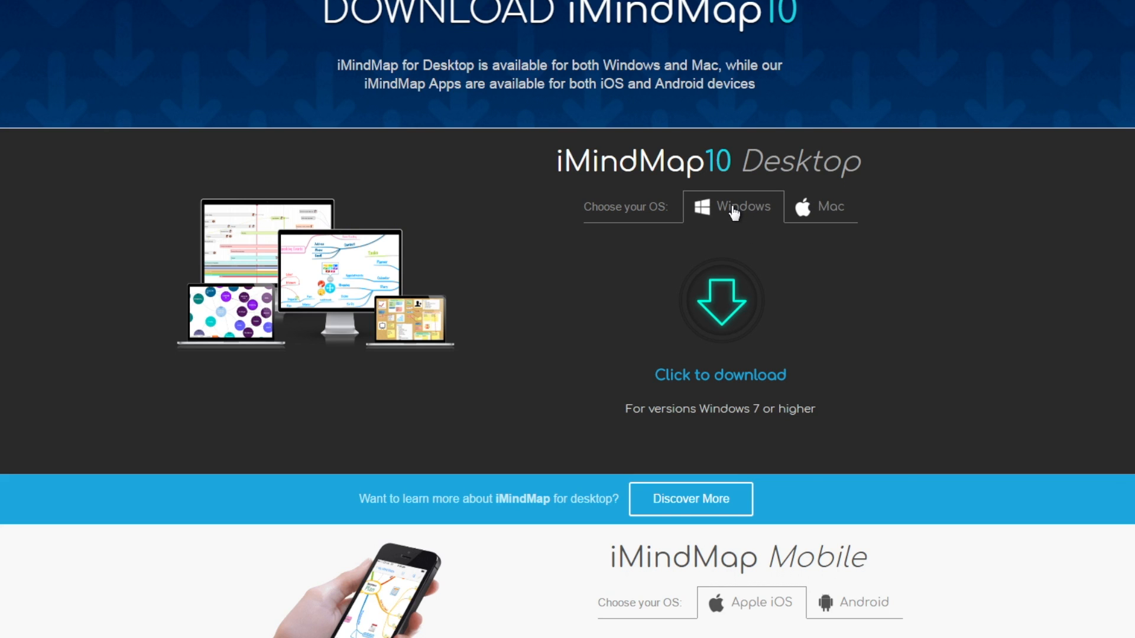
mouse_move(720, 375)
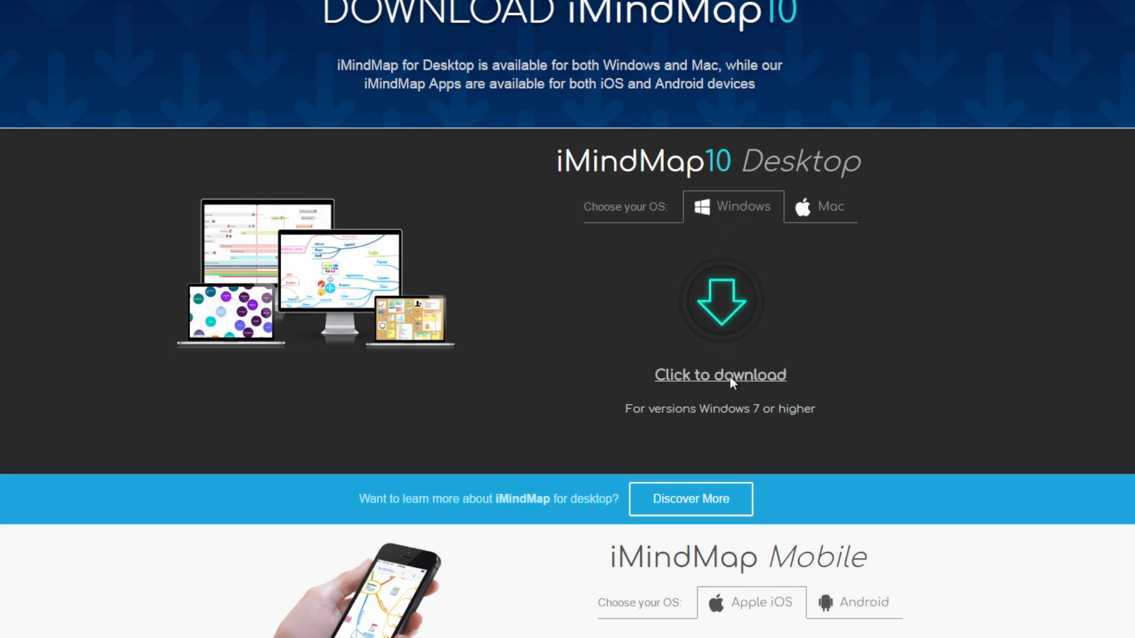
click(720, 374)
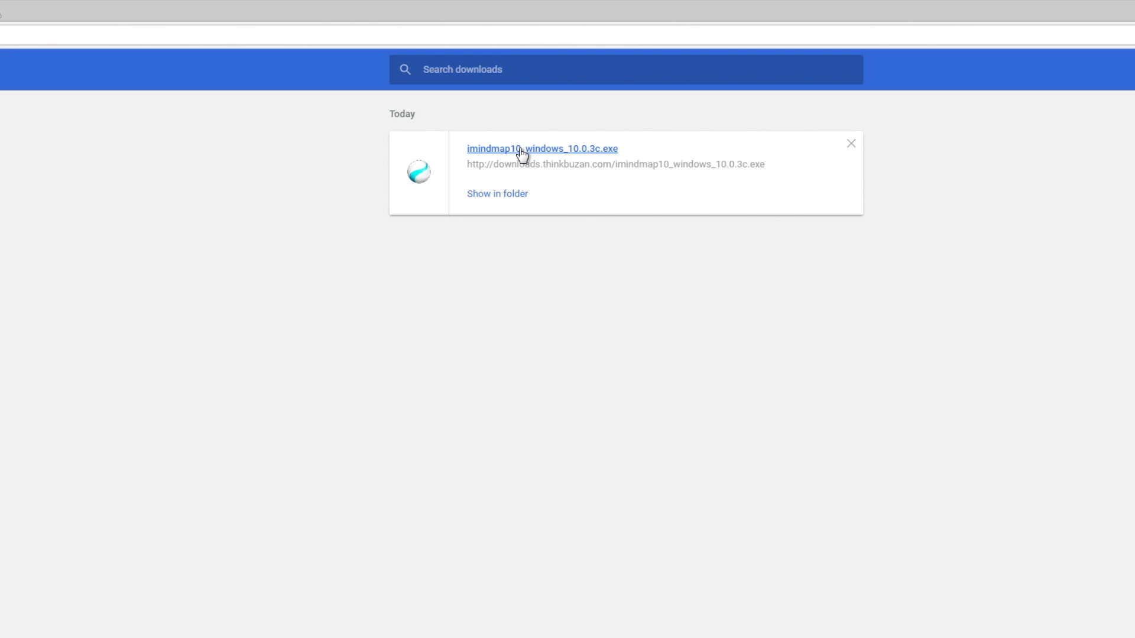
Step: Run the downloaded imindmap10 .exe and allow it past the security warning
click(541, 149)
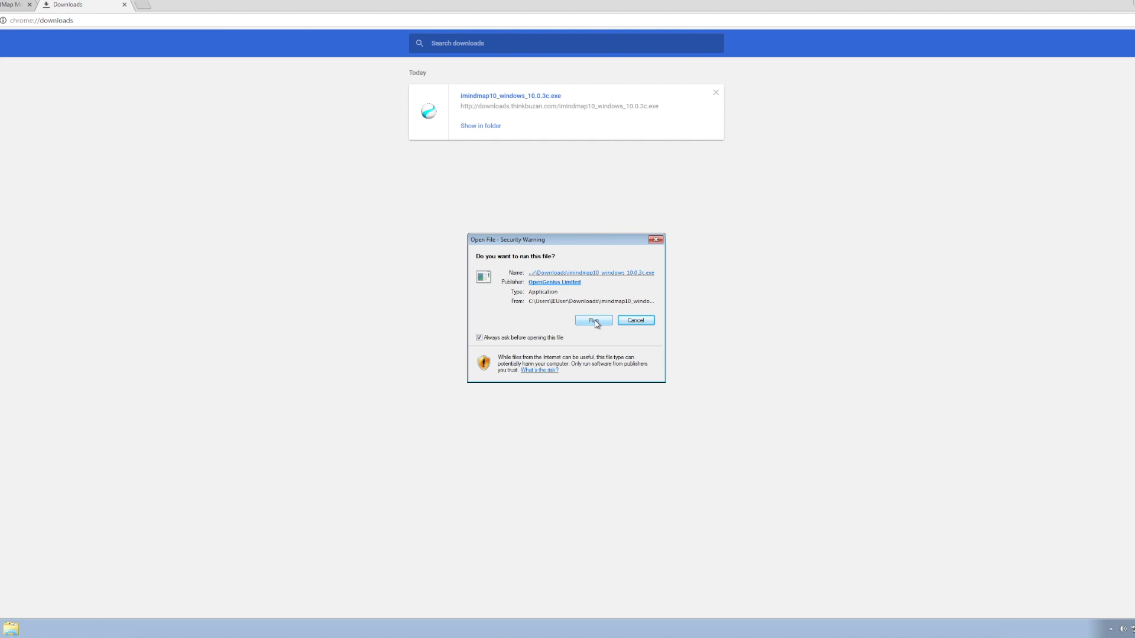
click(593, 320)
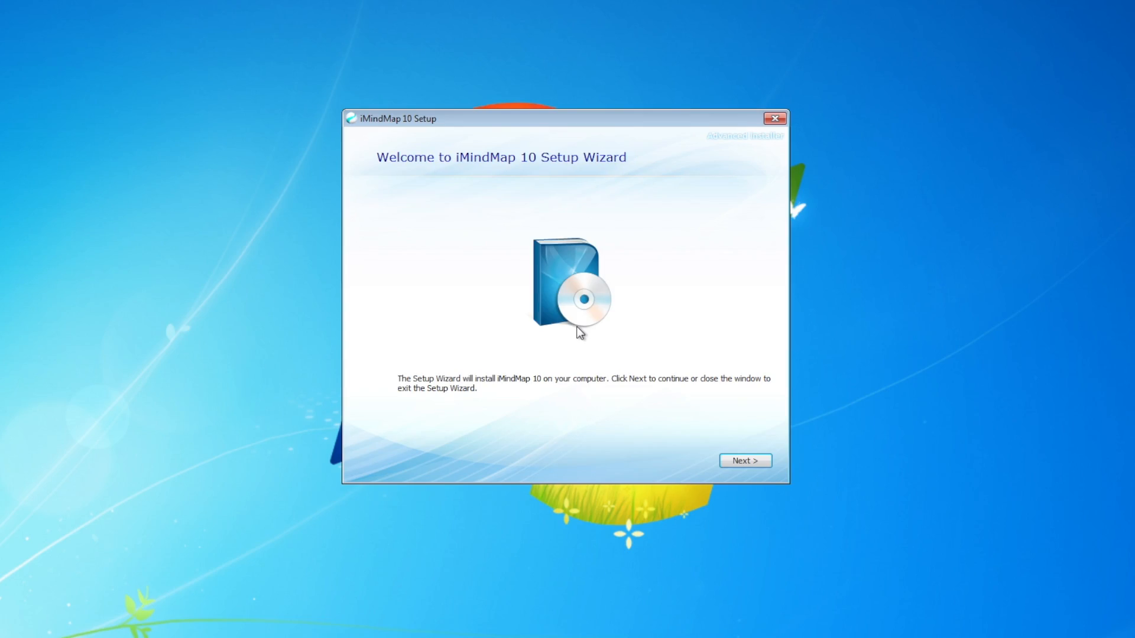
mouse_move(748, 422)
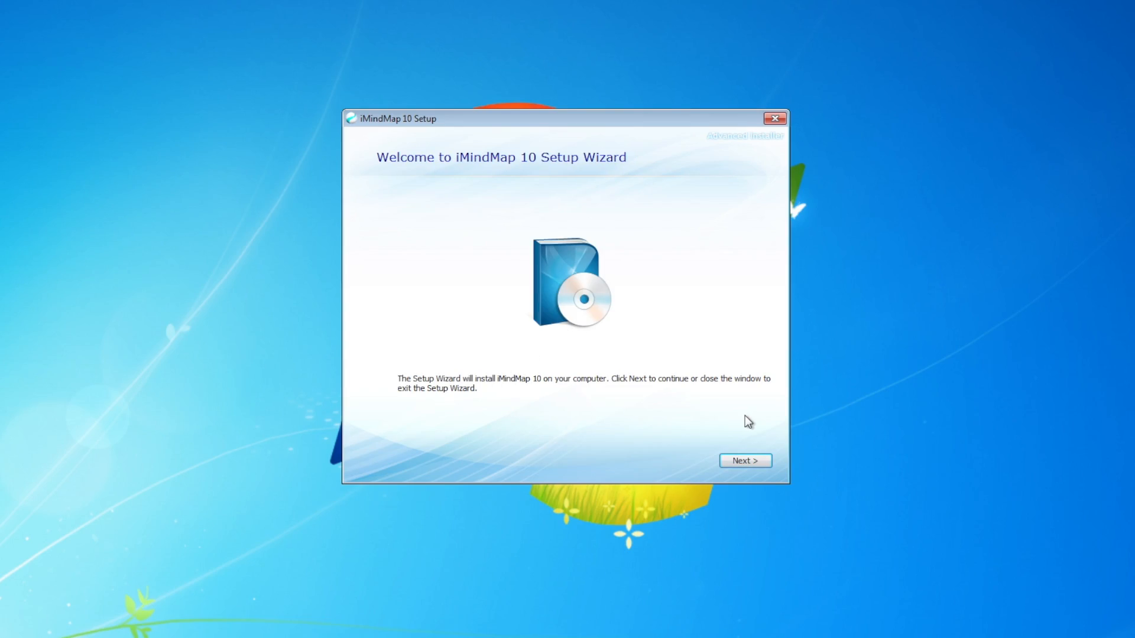
Step: Install iMindMap 10 to the default Program Files folder, approving the User Account Control prompt
click(745, 461)
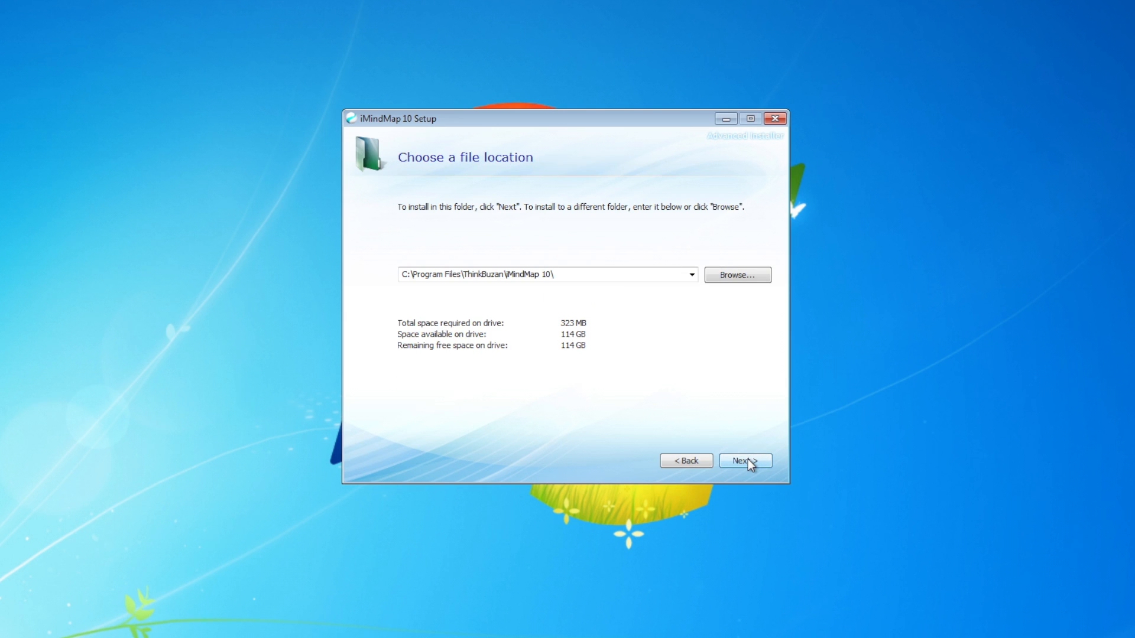
mouse_move(429, 290)
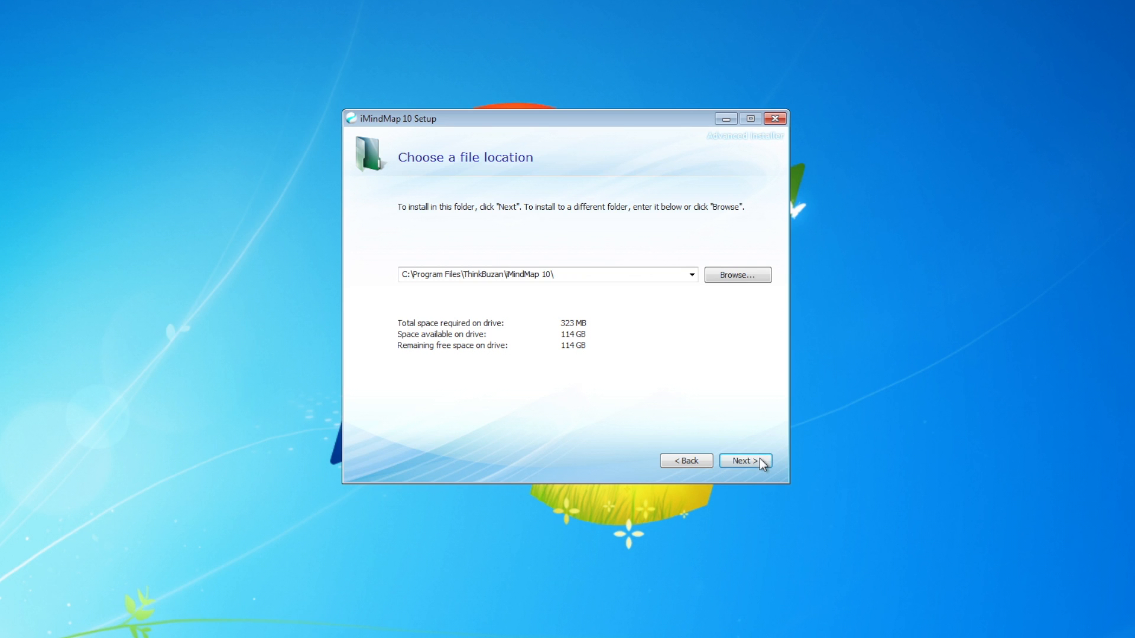
click(745, 461)
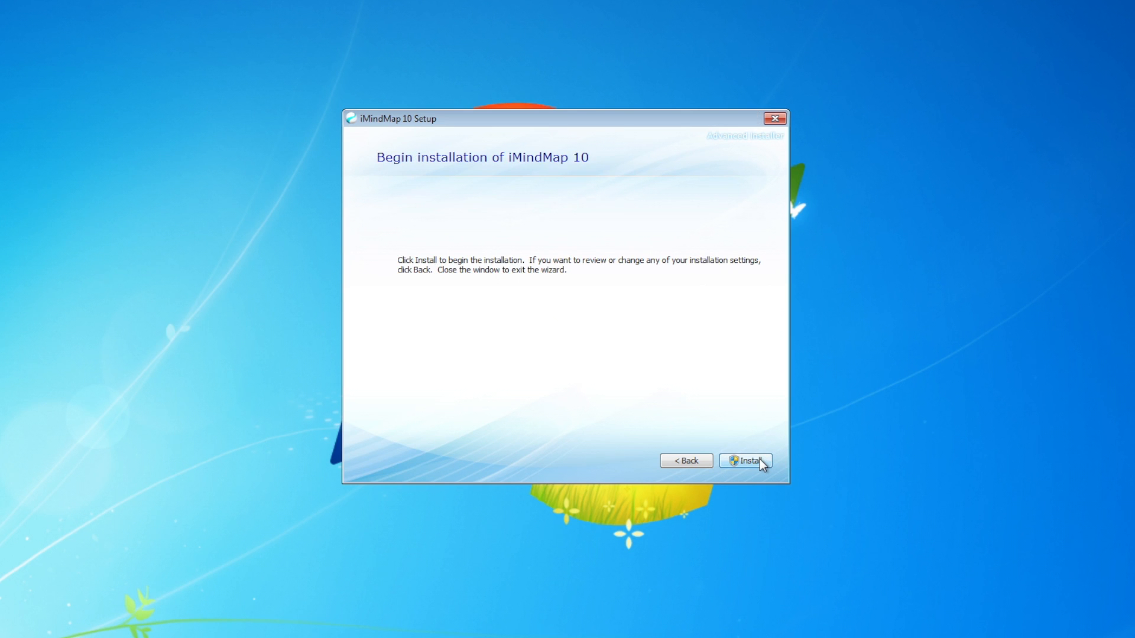
click(746, 461)
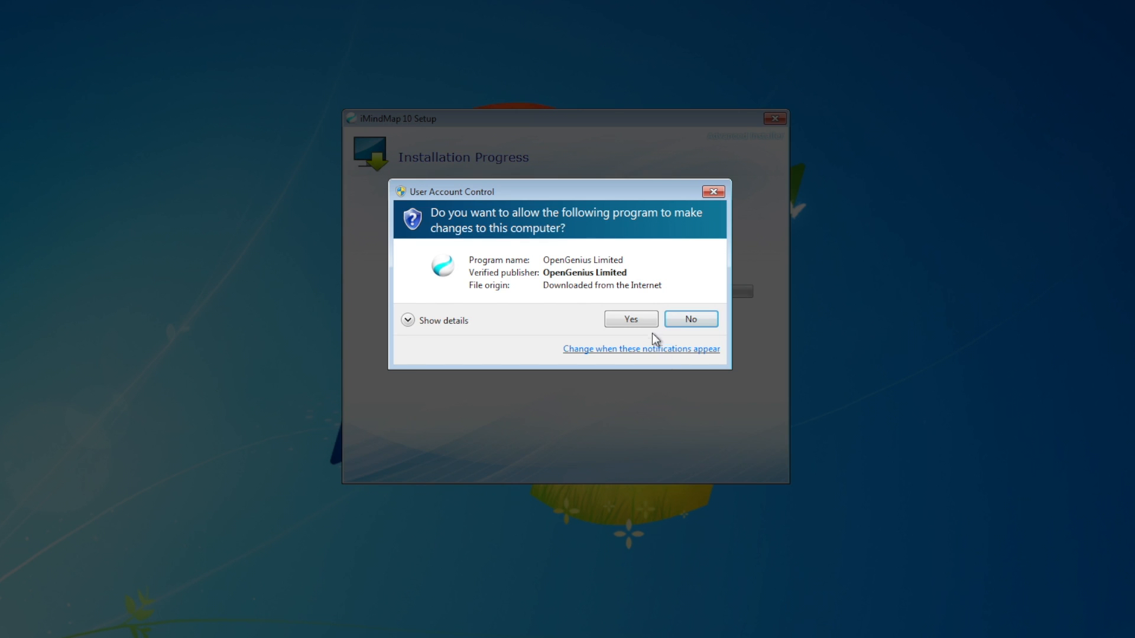
click(628, 318)
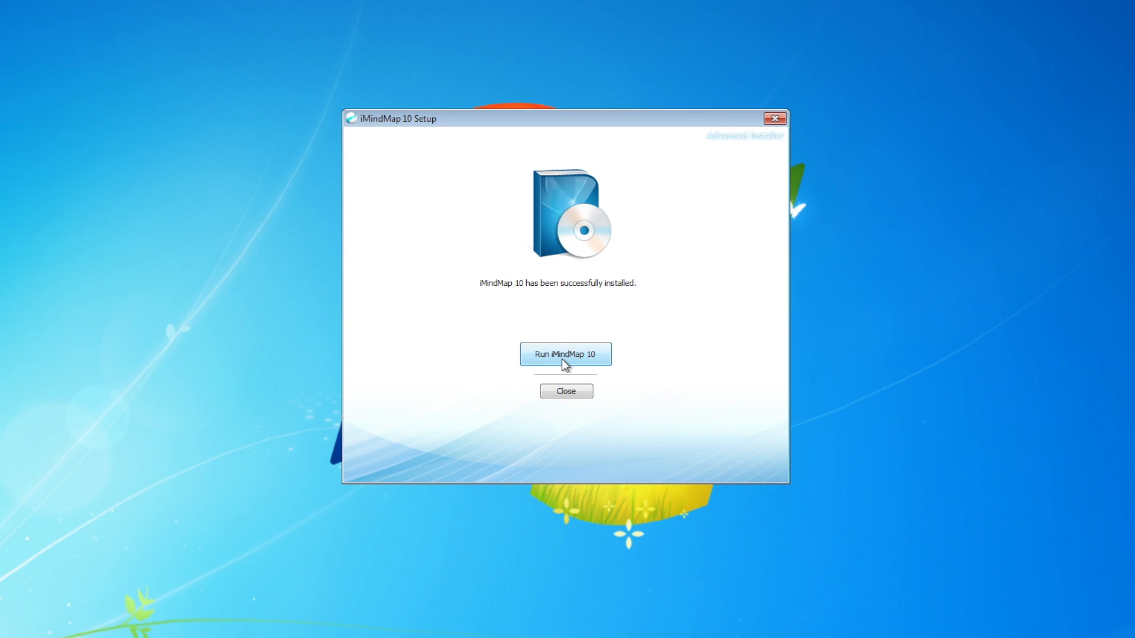
Step: Launch the newly installed iMindMap 10 and agree to its license agreement
click(565, 353)
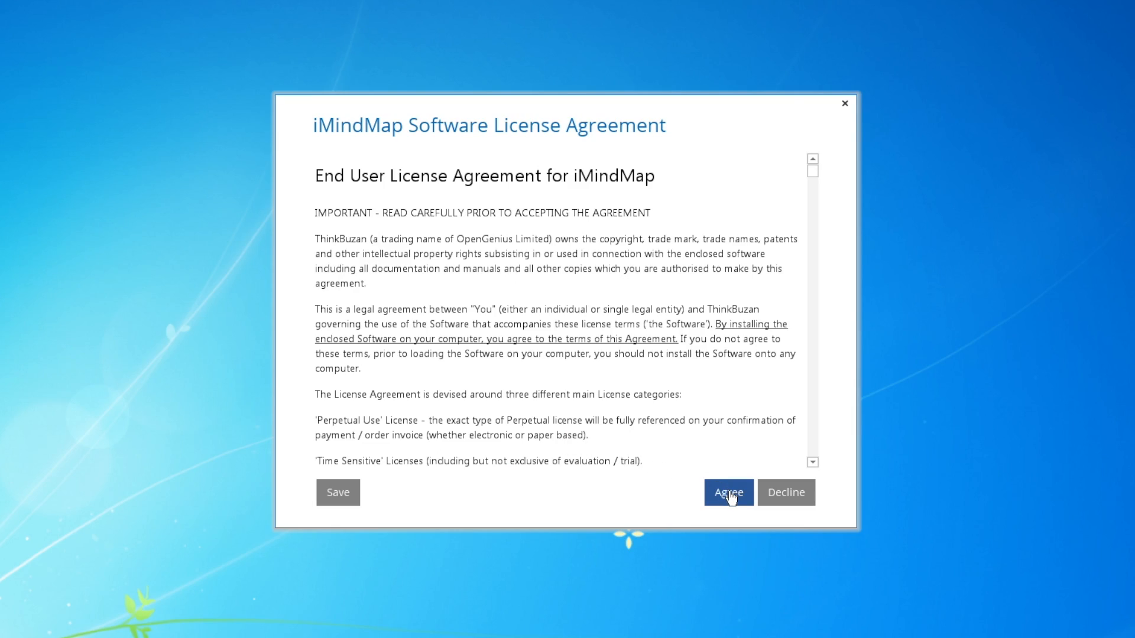
scroll(down, 3)
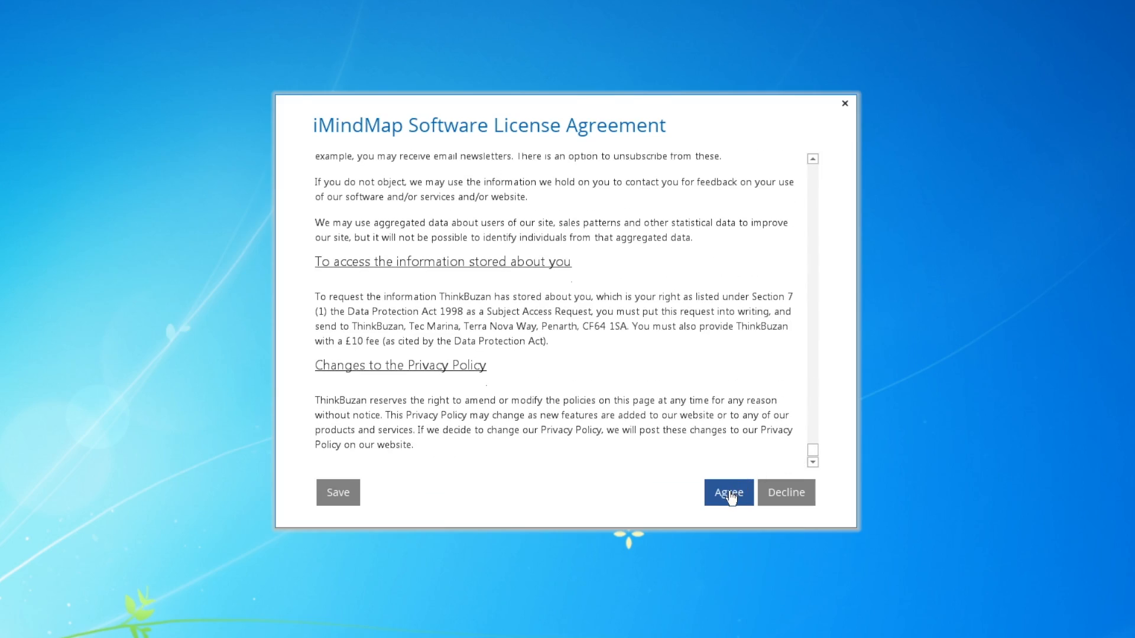
click(727, 493)
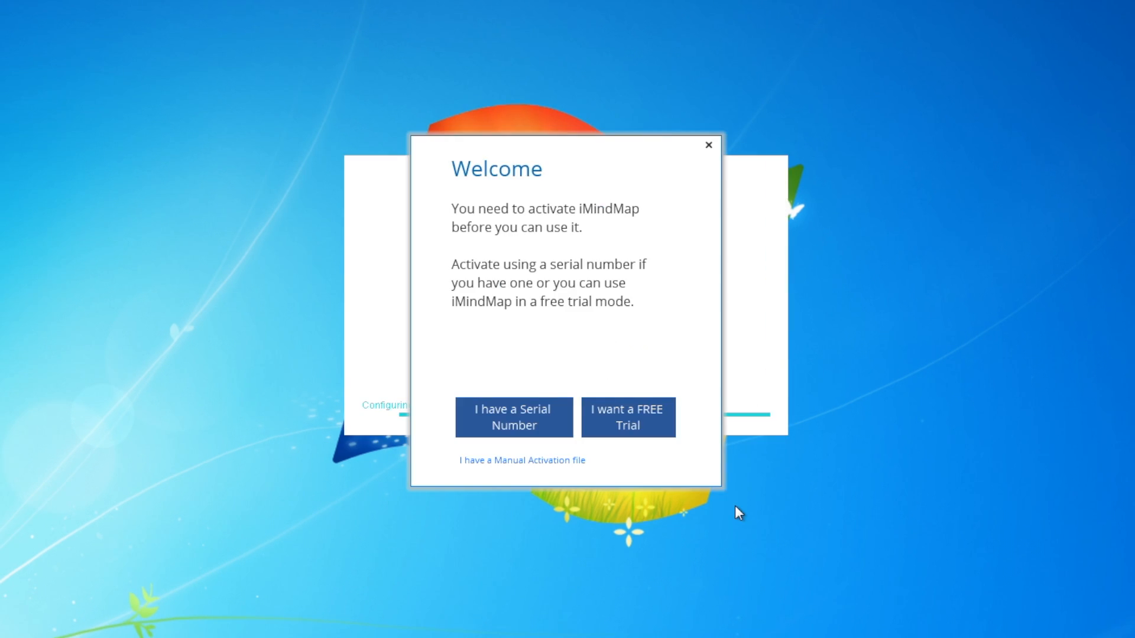
mouse_move(589, 505)
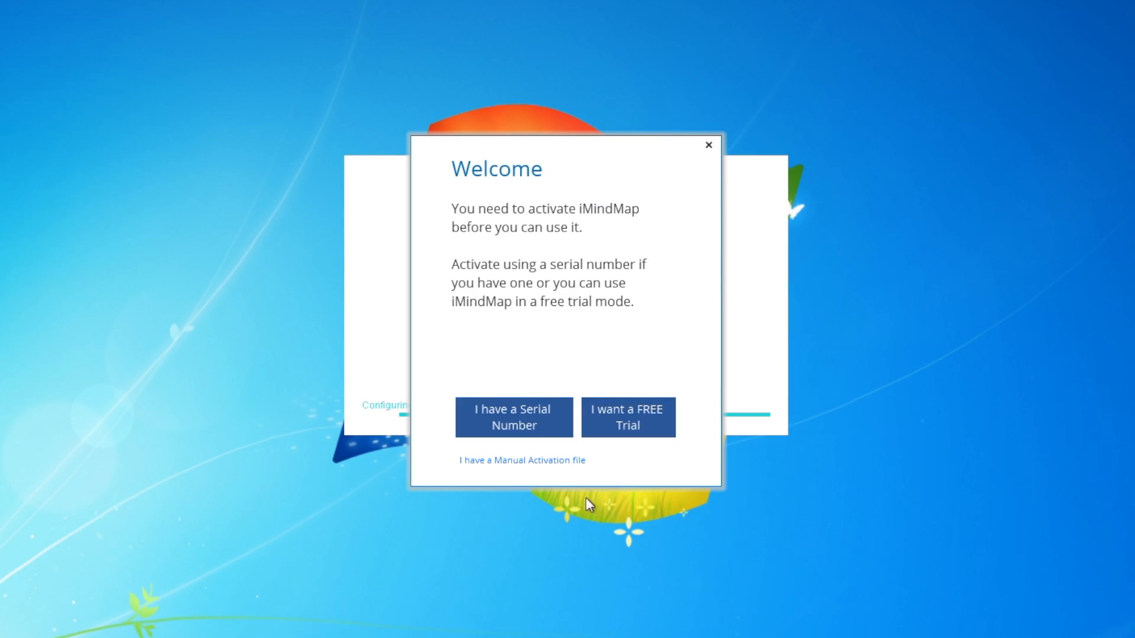
Step: Activate iMindMap 10 with a serial number and continue past the confirmation
click(513, 417)
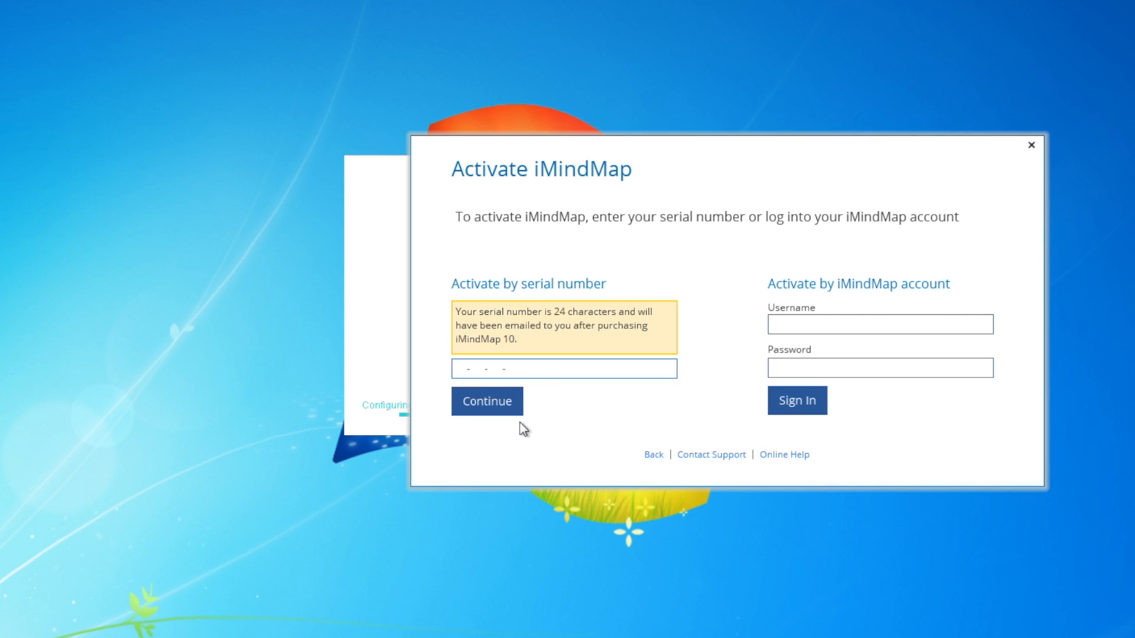
mouse_move(626, 447)
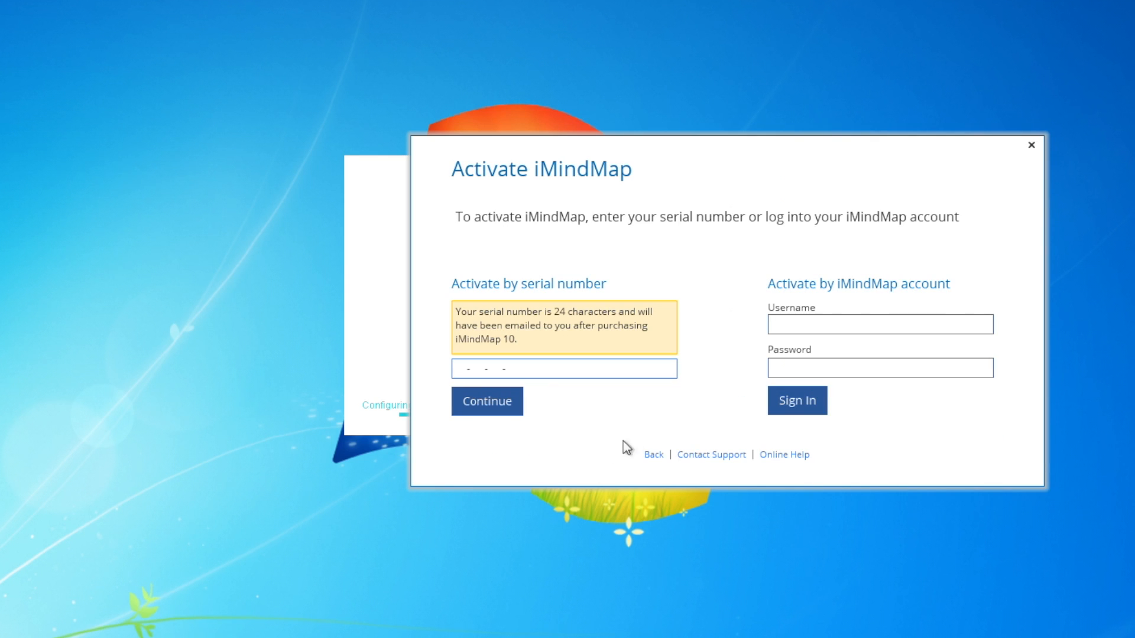
mouse_move(740, 404)
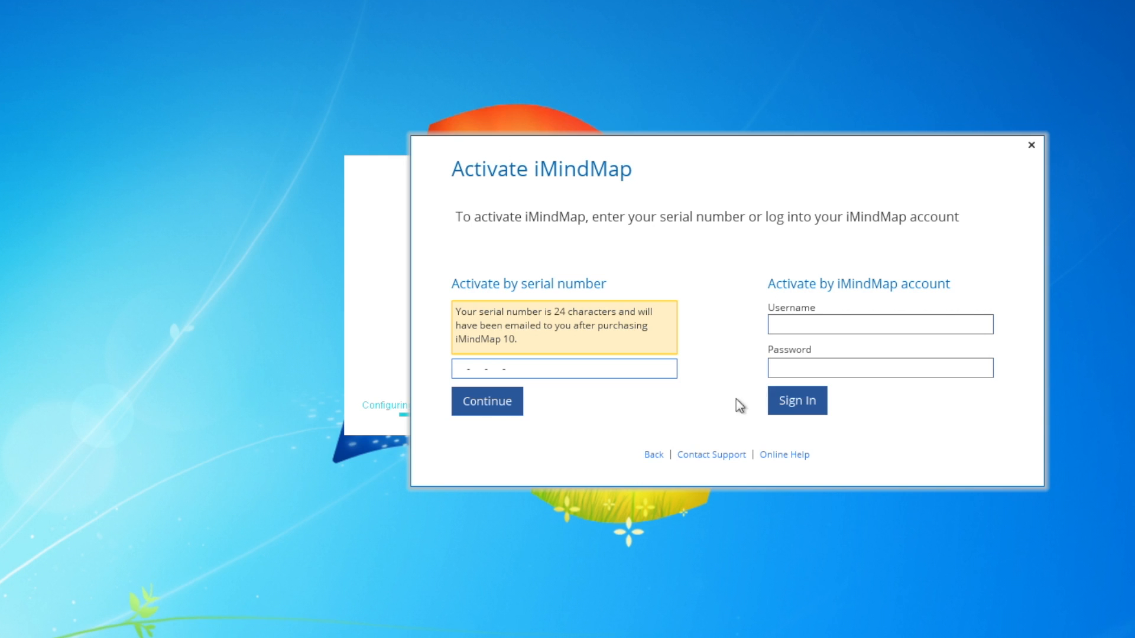
mouse_move(544, 410)
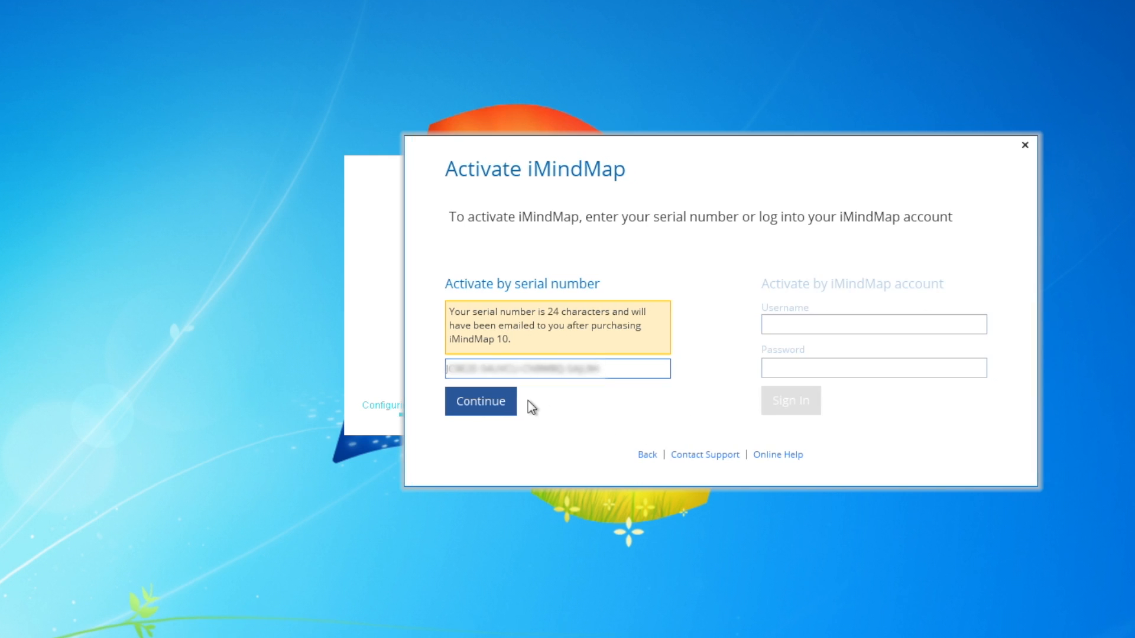
click(480, 401)
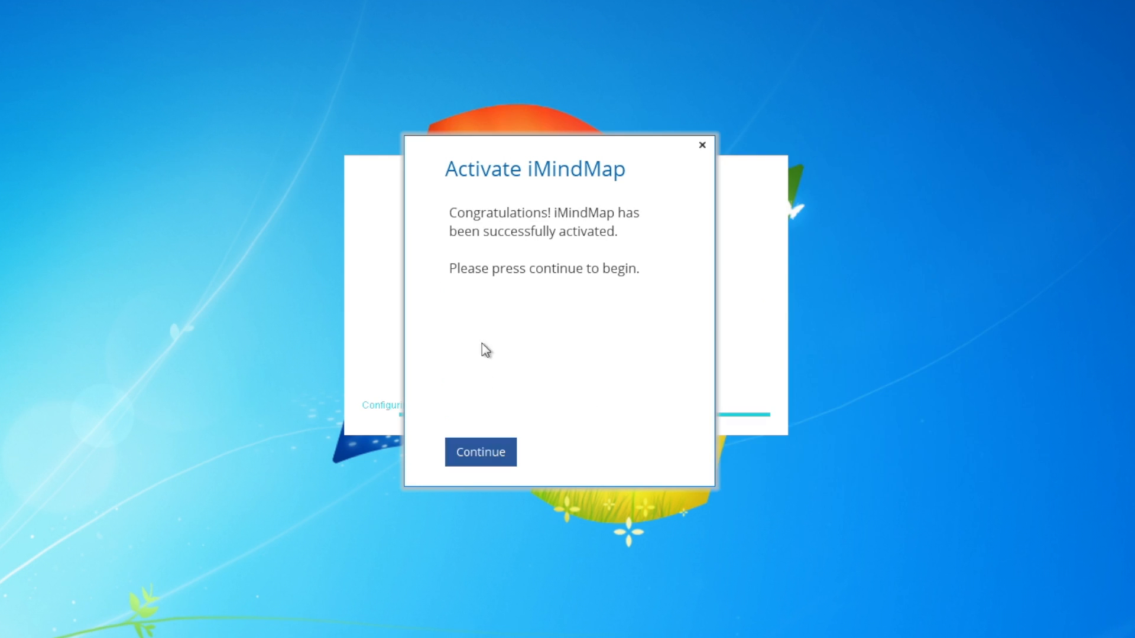
mouse_move(573, 378)
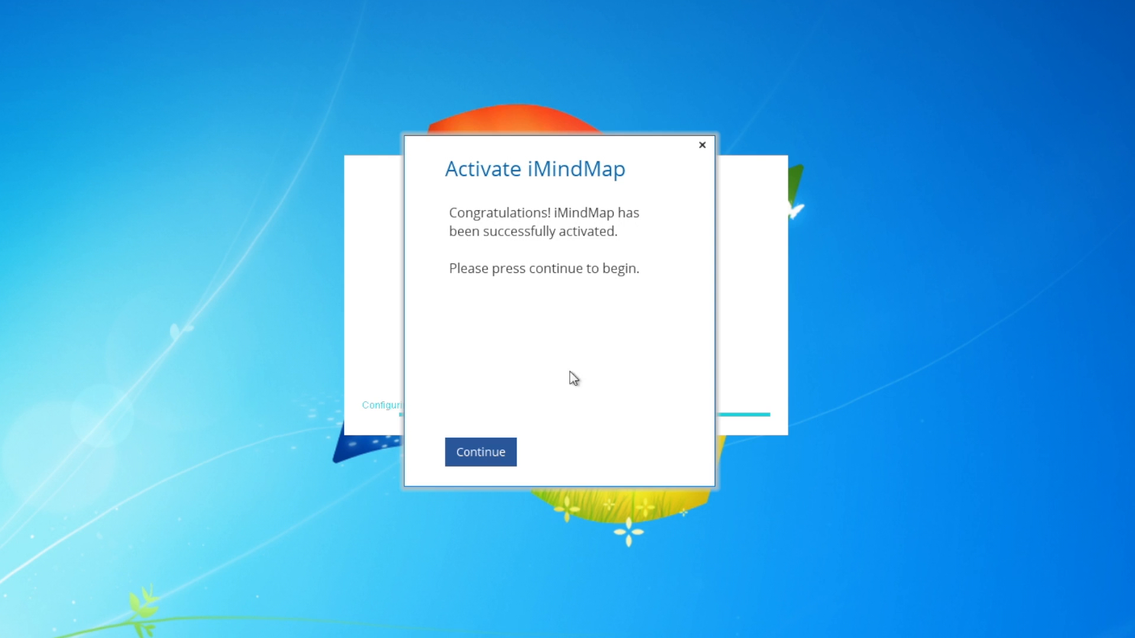
click(480, 452)
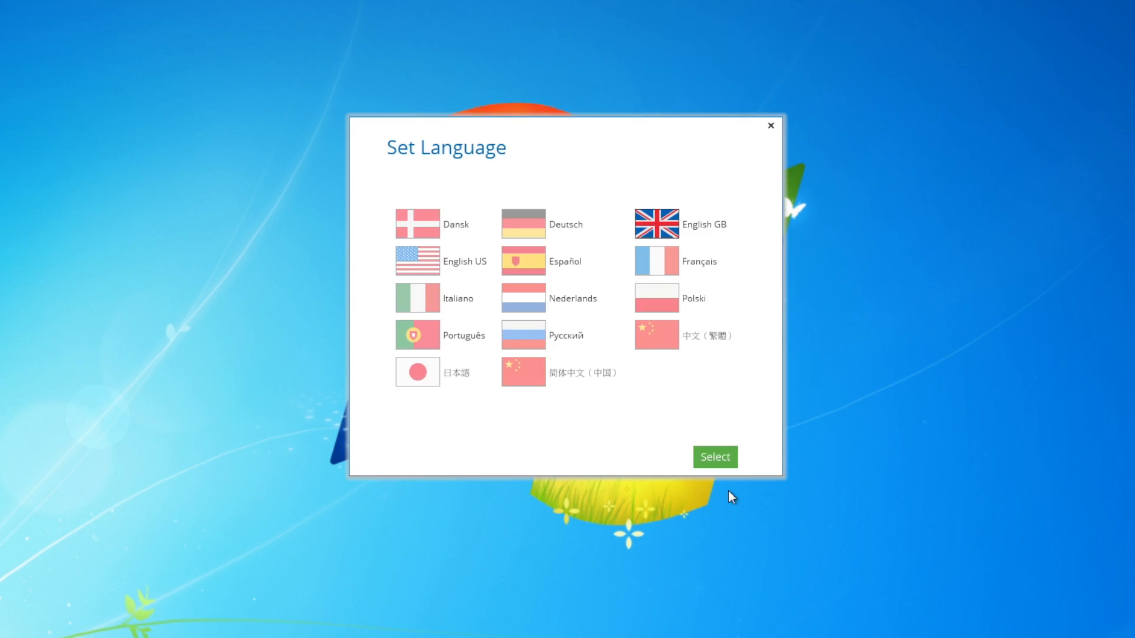
mouse_move(666, 226)
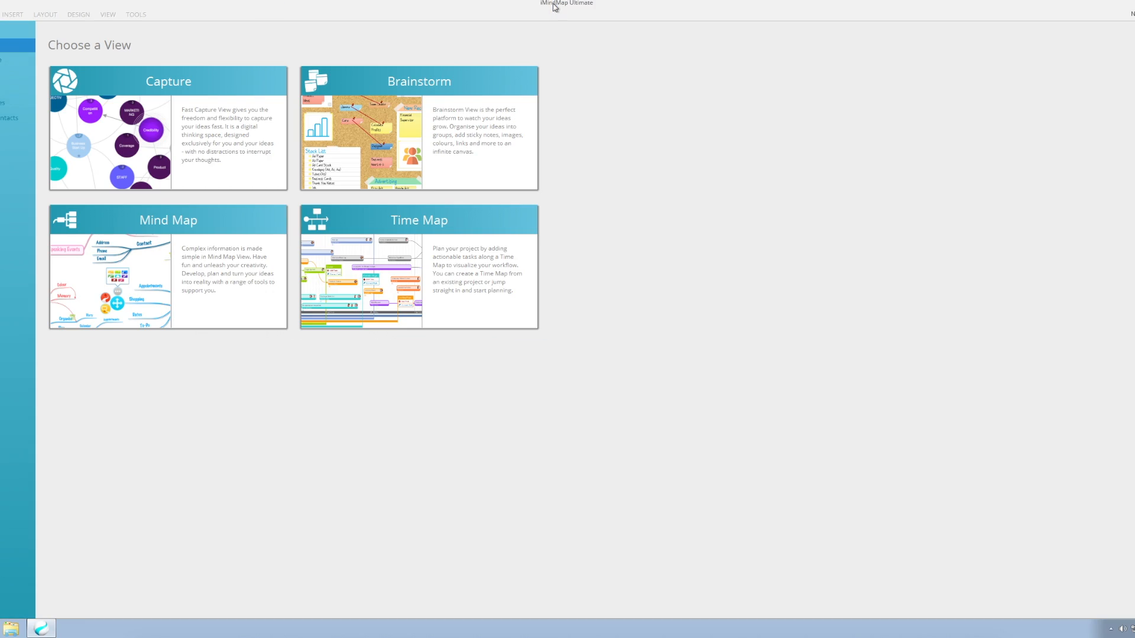
mouse_move(516, 452)
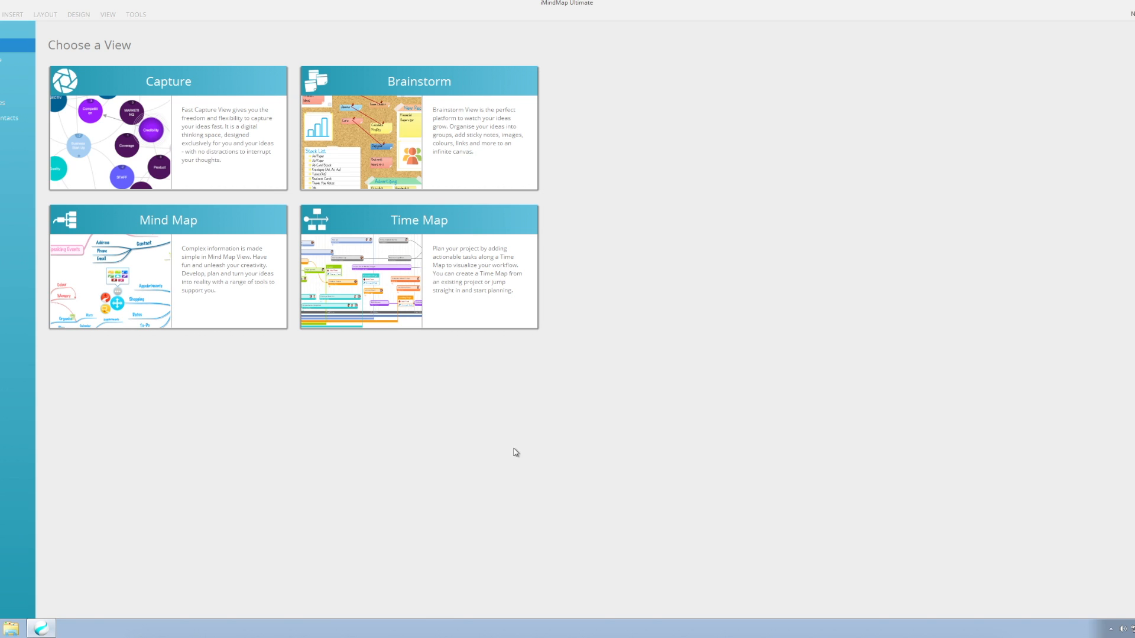
Step: Create a new map via File > New and choose the Mind Map view
click(12, 14)
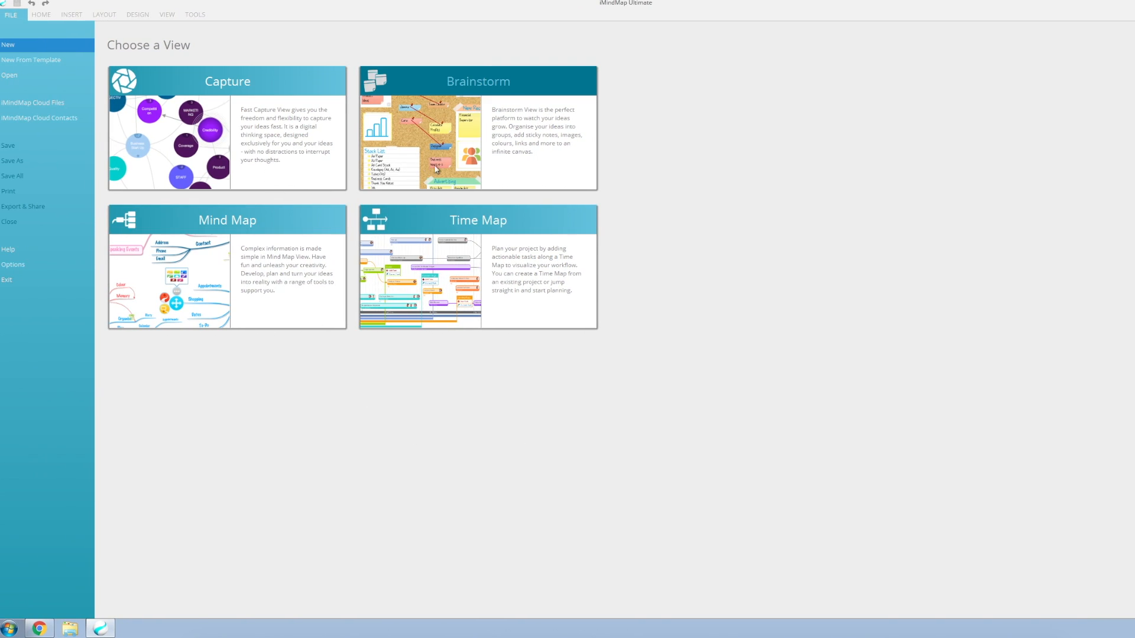
mouse_move(276, 273)
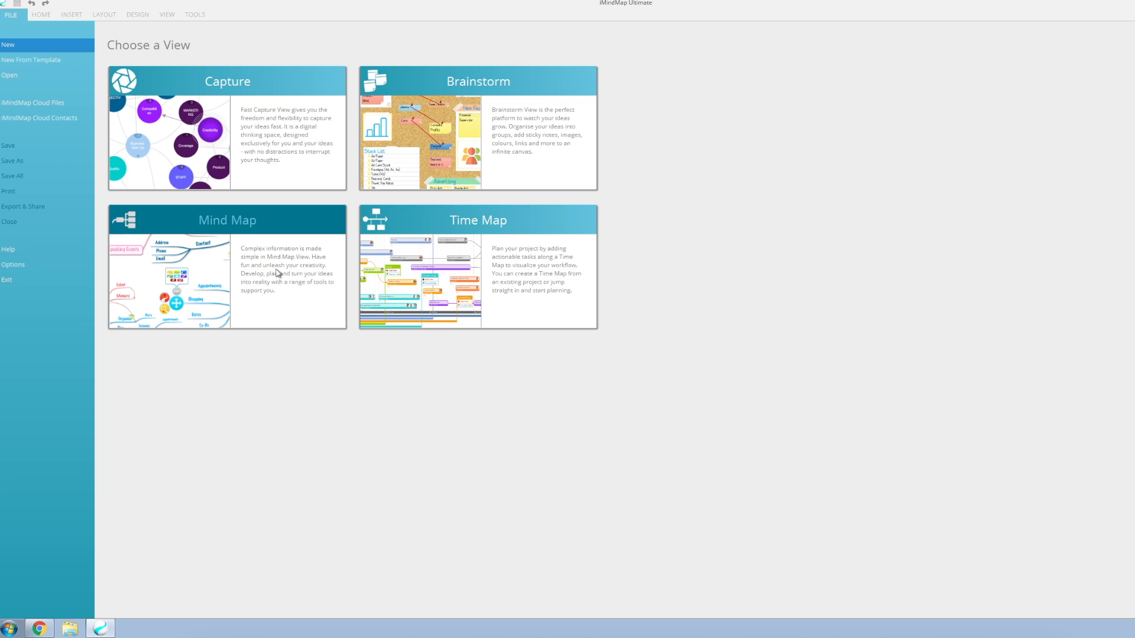
mouse_move(483, 295)
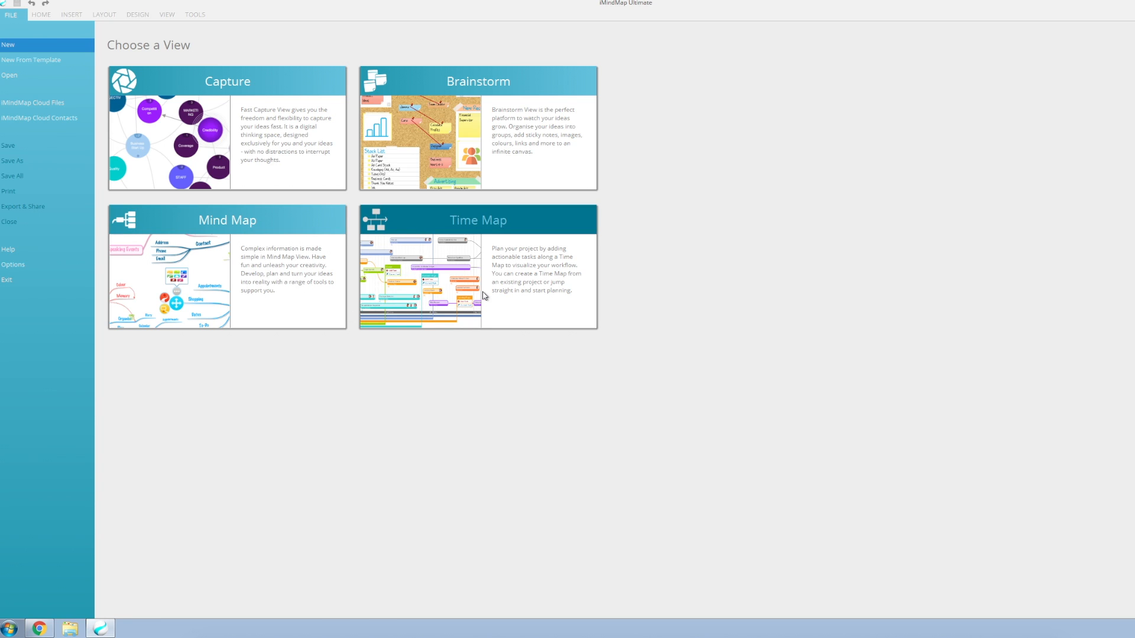
click(227, 279)
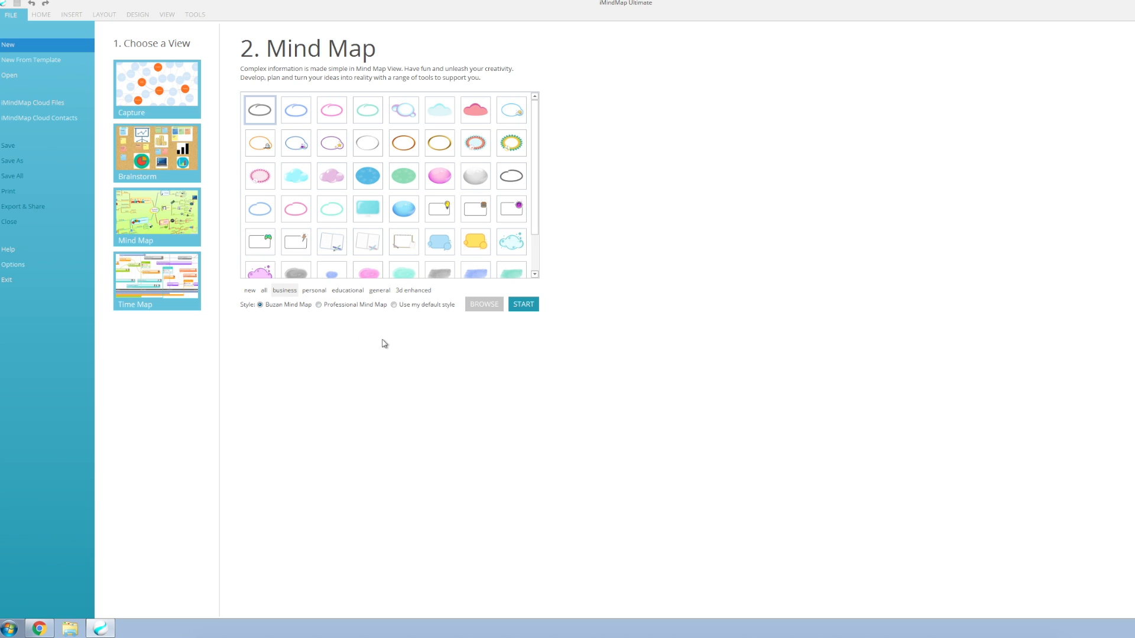
mouse_move(437, 170)
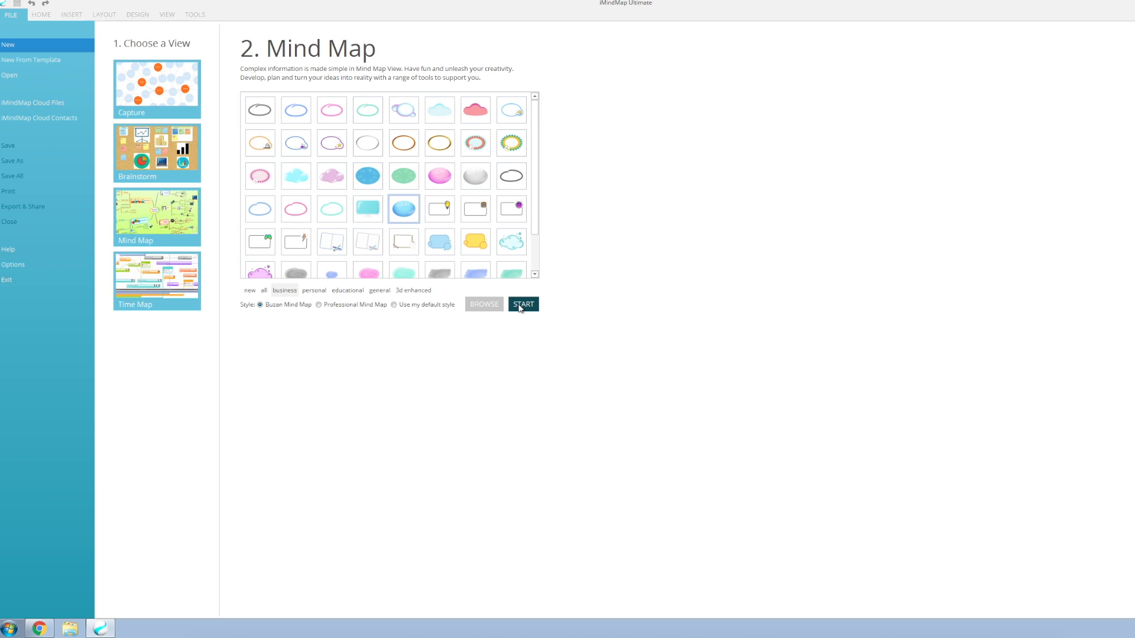
Step: Start the map with the glossy blue bubble as the central idea style
click(522, 304)
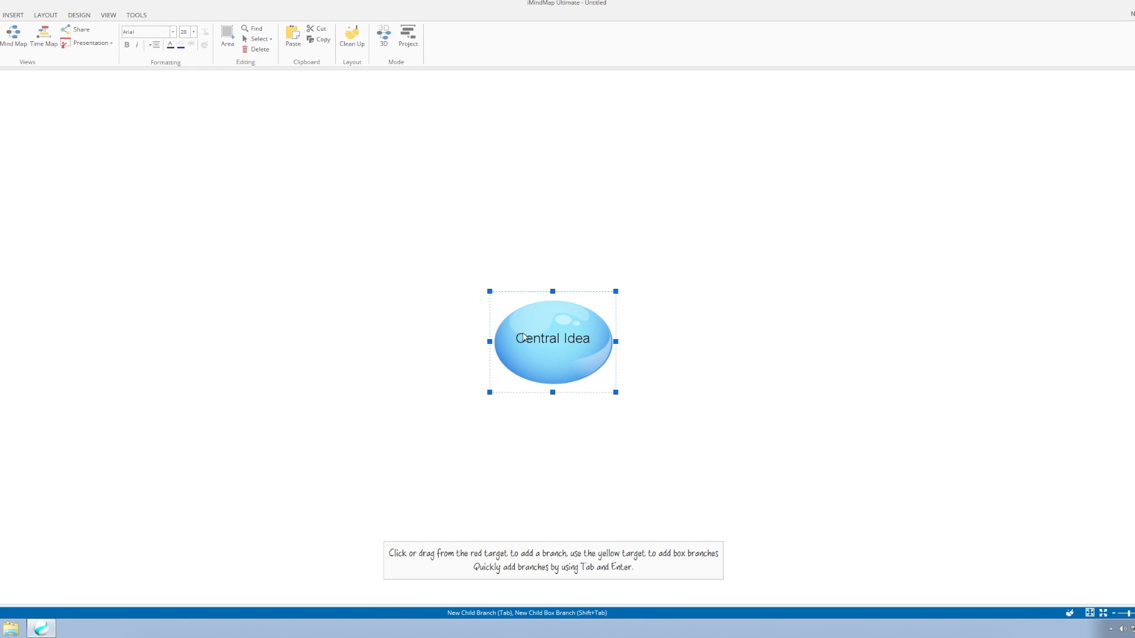
Step: Edit the Central Idea bubble's text, typing 'Mi'
double_click(552, 339)
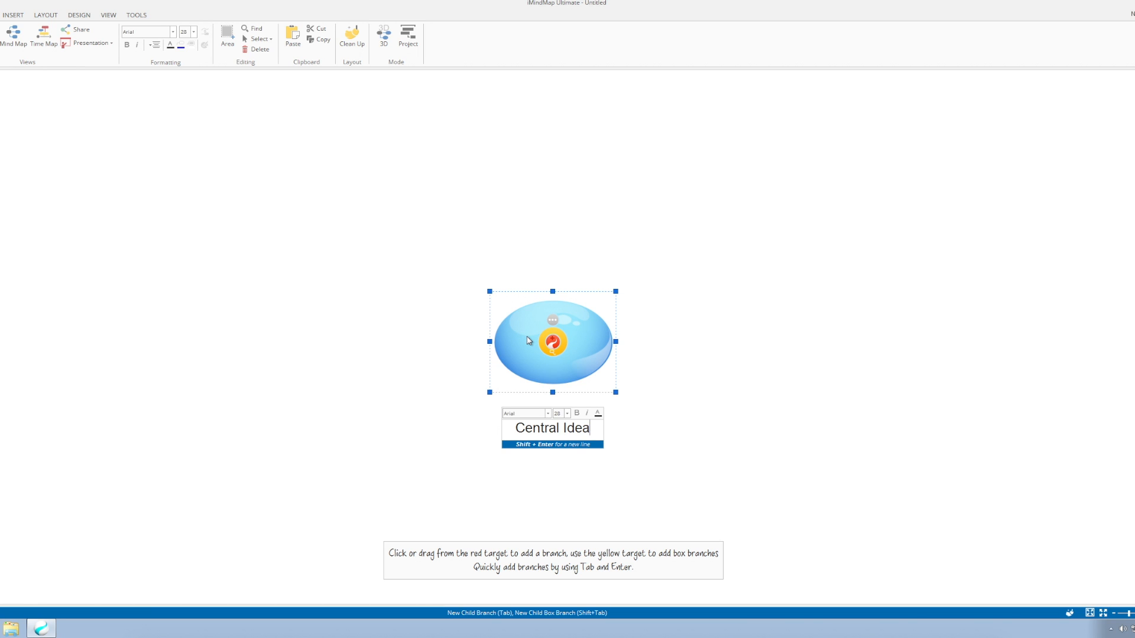
text(Mi)
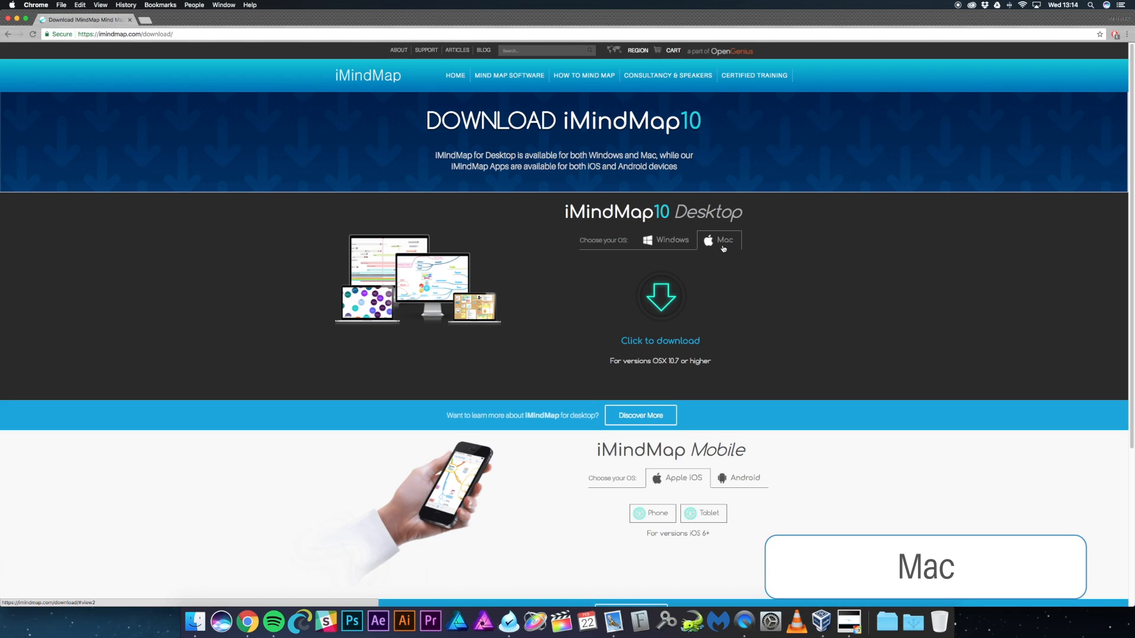
Step: Download the Mac iMindMap 10 .dmg from the download page and open it
click(659, 294)
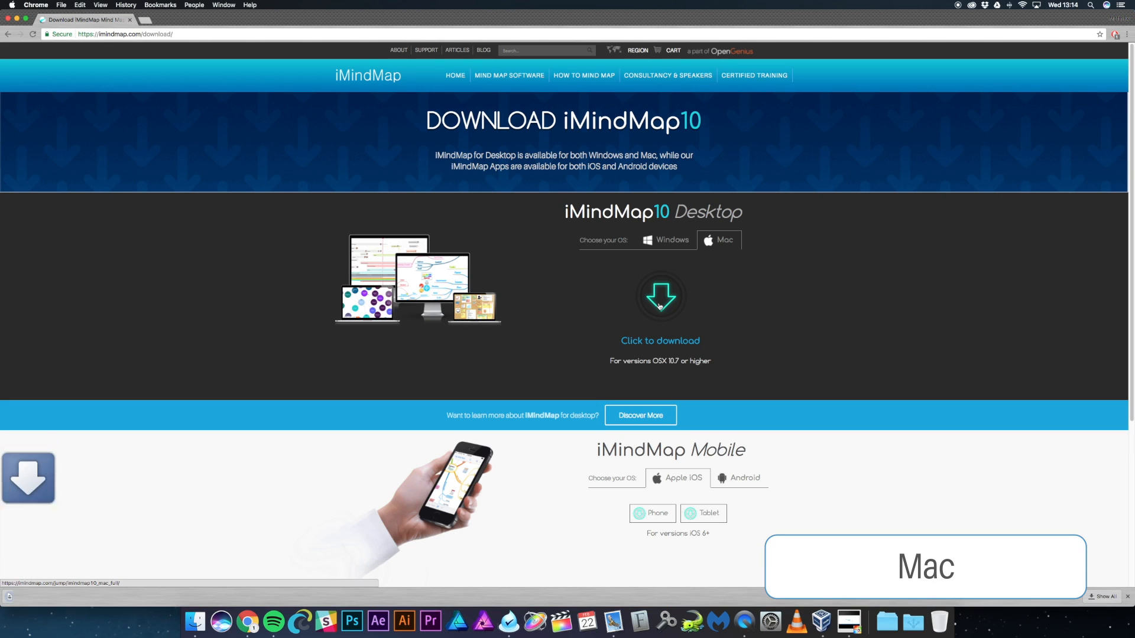
click(659, 295)
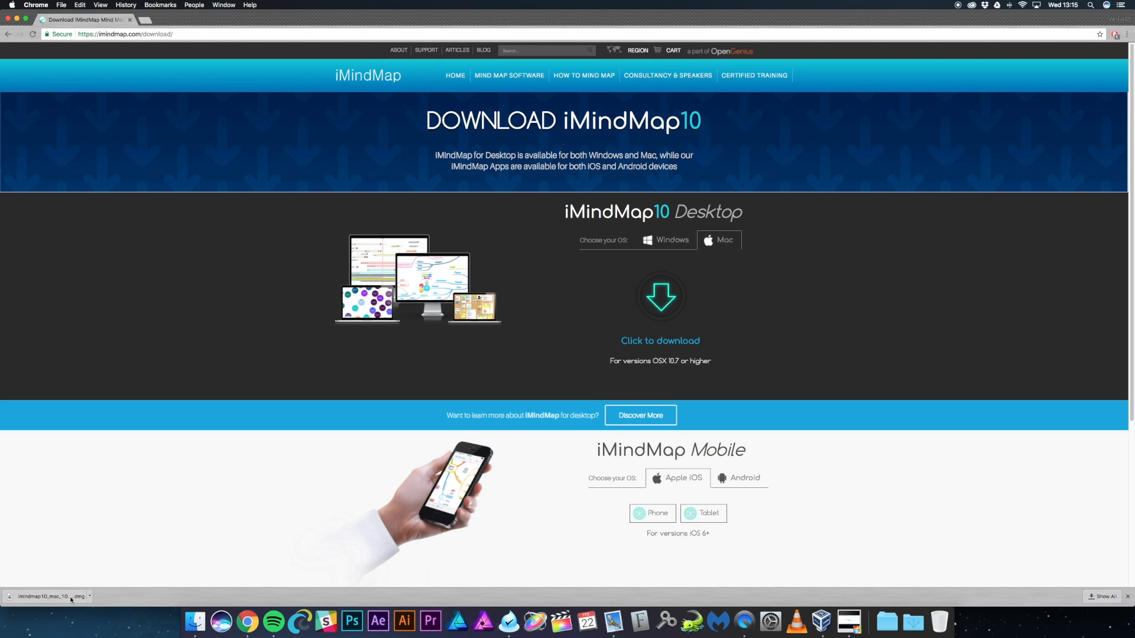
click(48, 596)
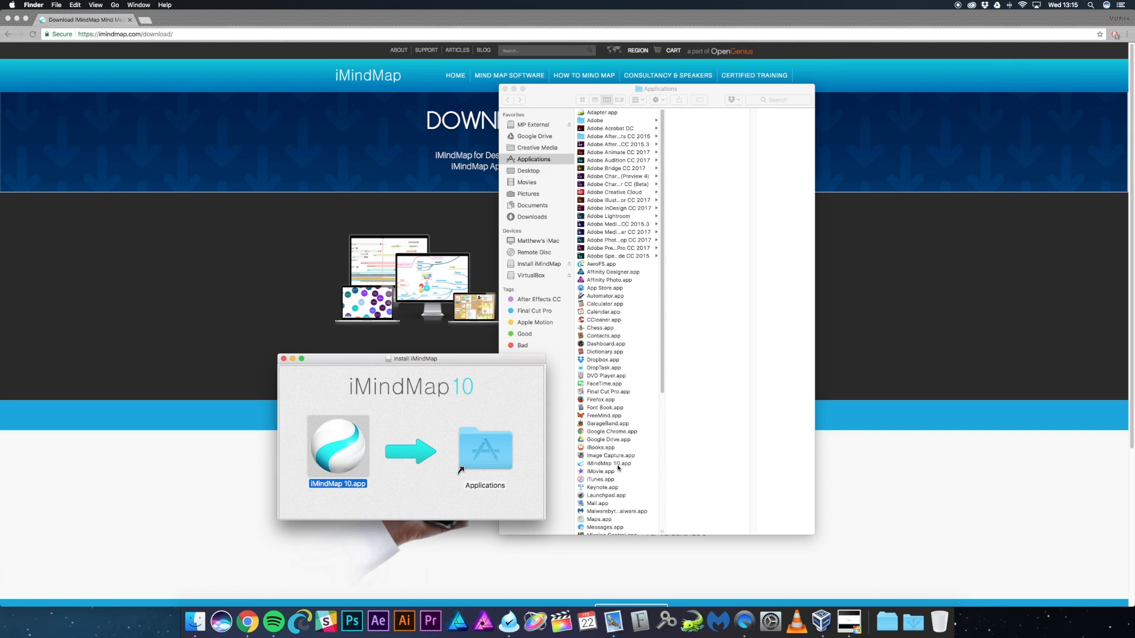
Step: Launch iMindMap 10.app from Applications and accept the internet-download security warning
click(610, 463)
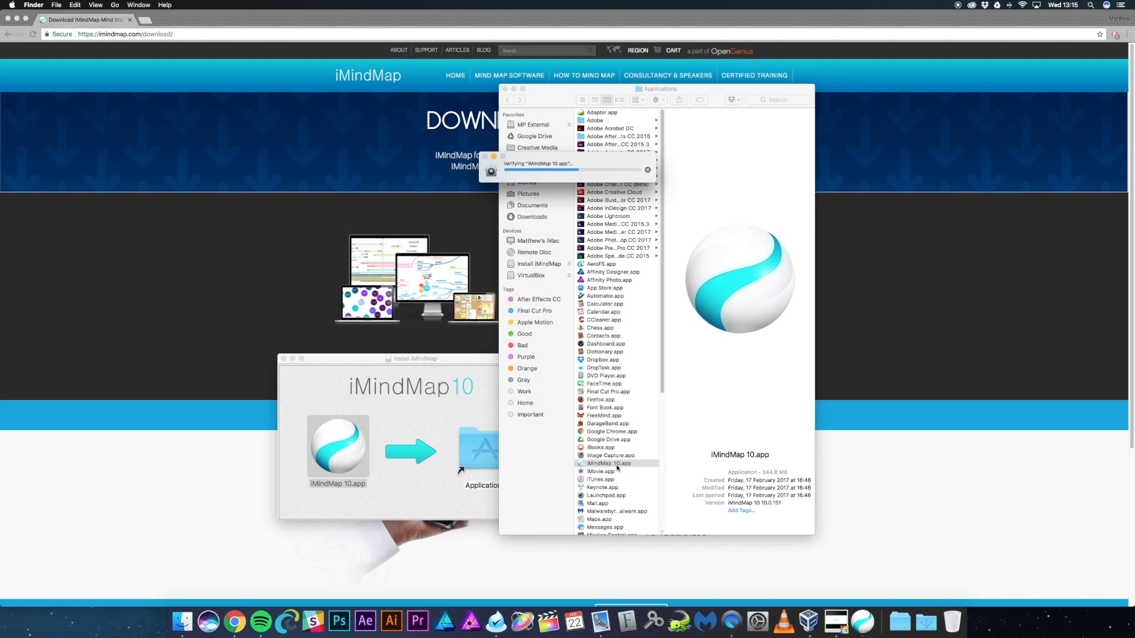
double_click(607, 463)
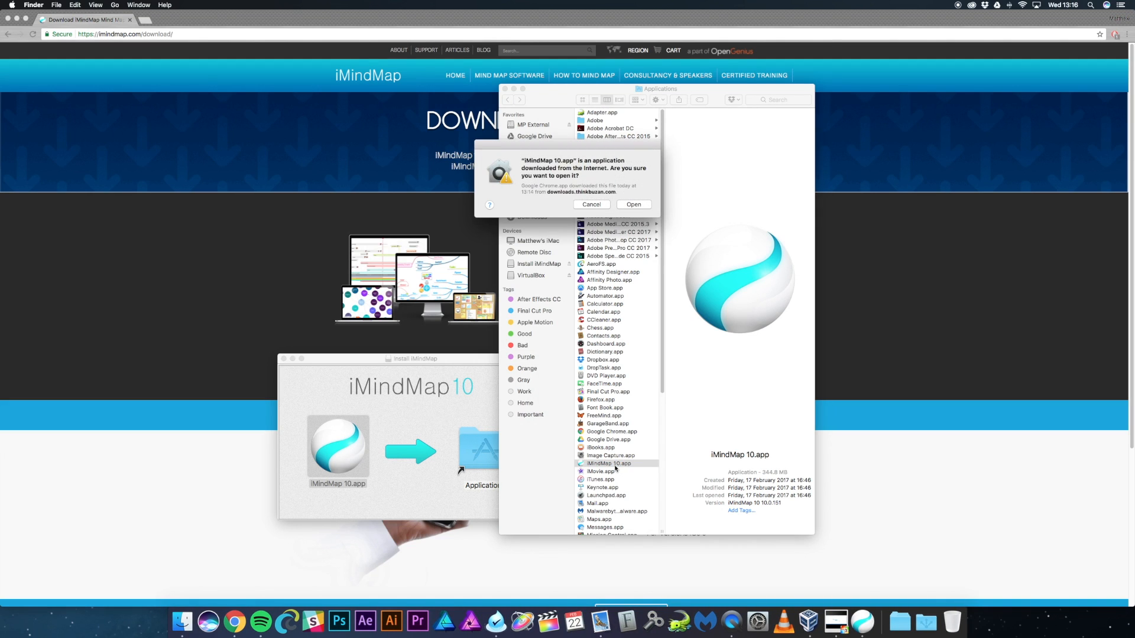
click(591, 205)
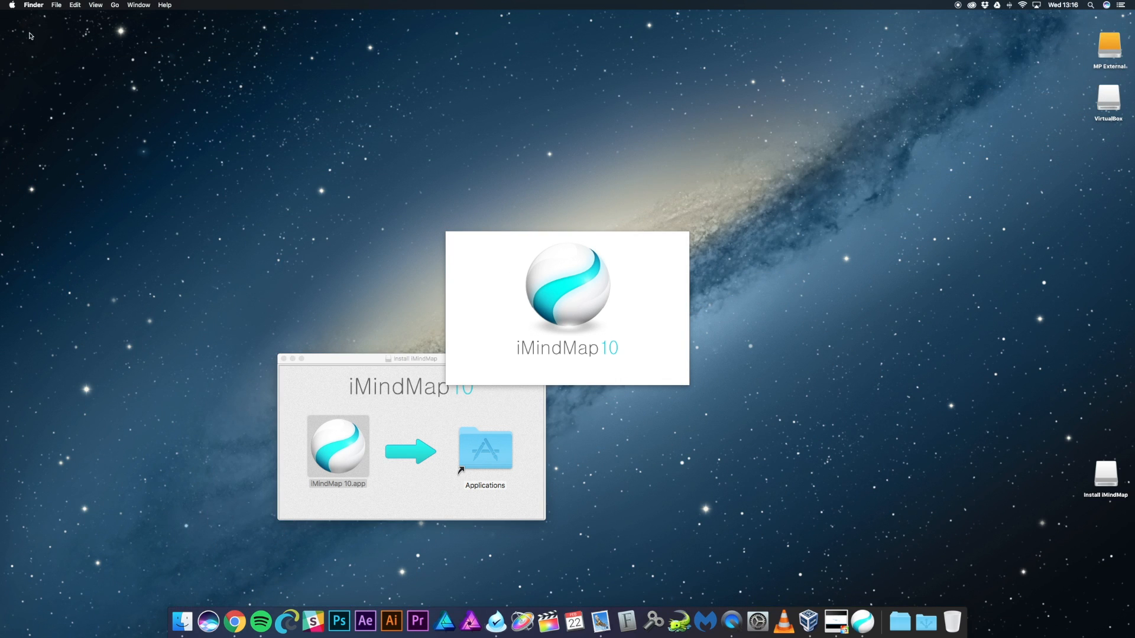
Step: Agree to the End User License Agreement after the splash screen
click(285, 358)
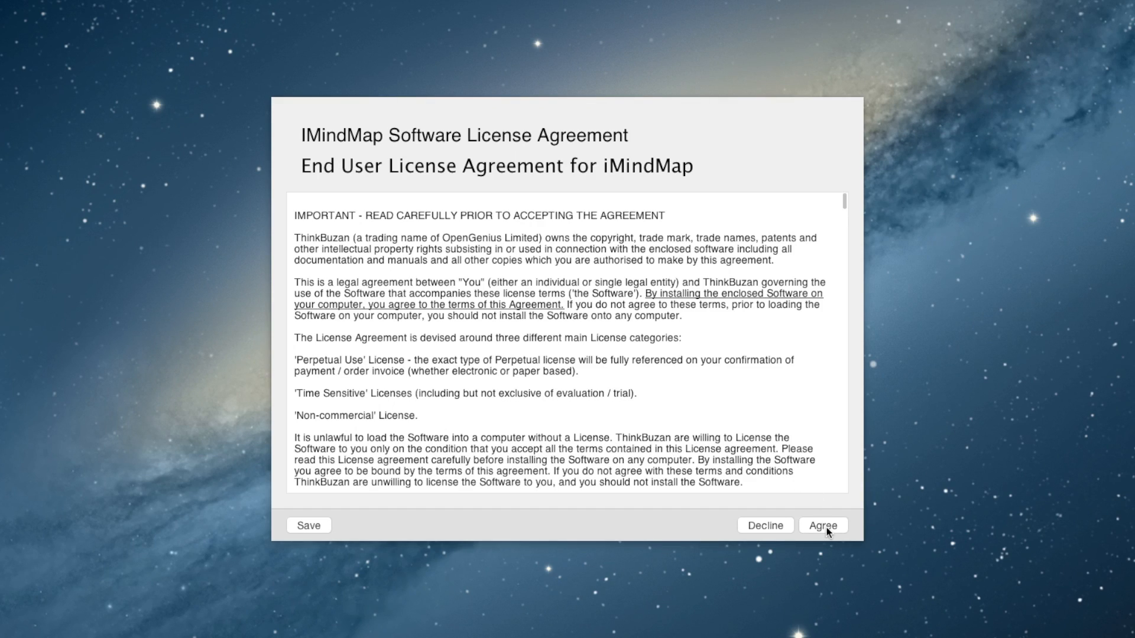
click(821, 525)
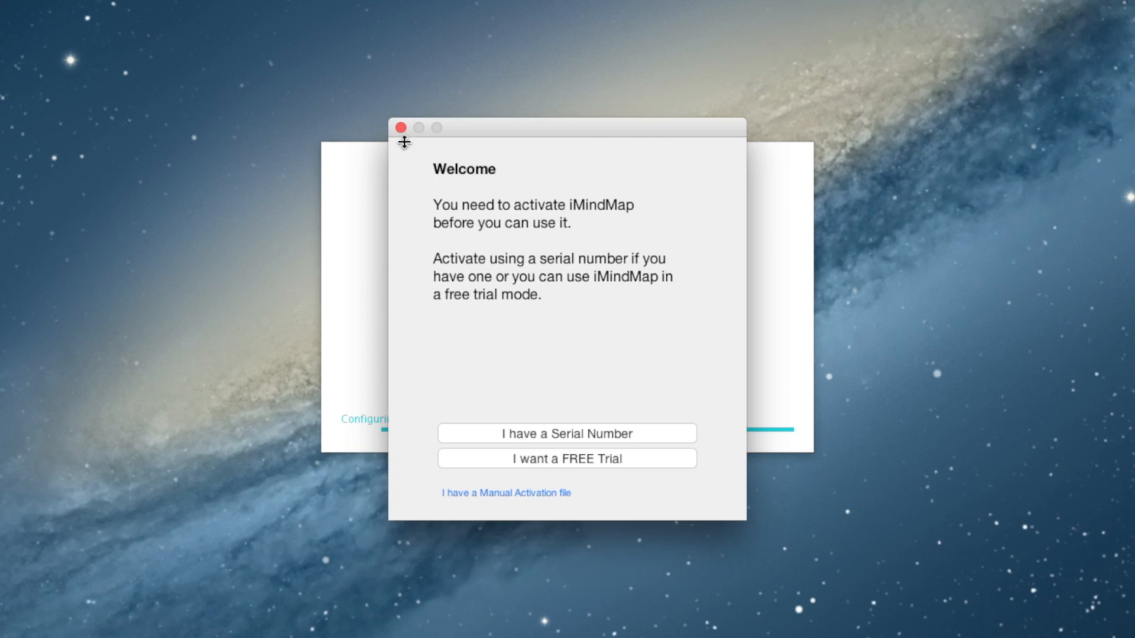
mouse_move(718, 461)
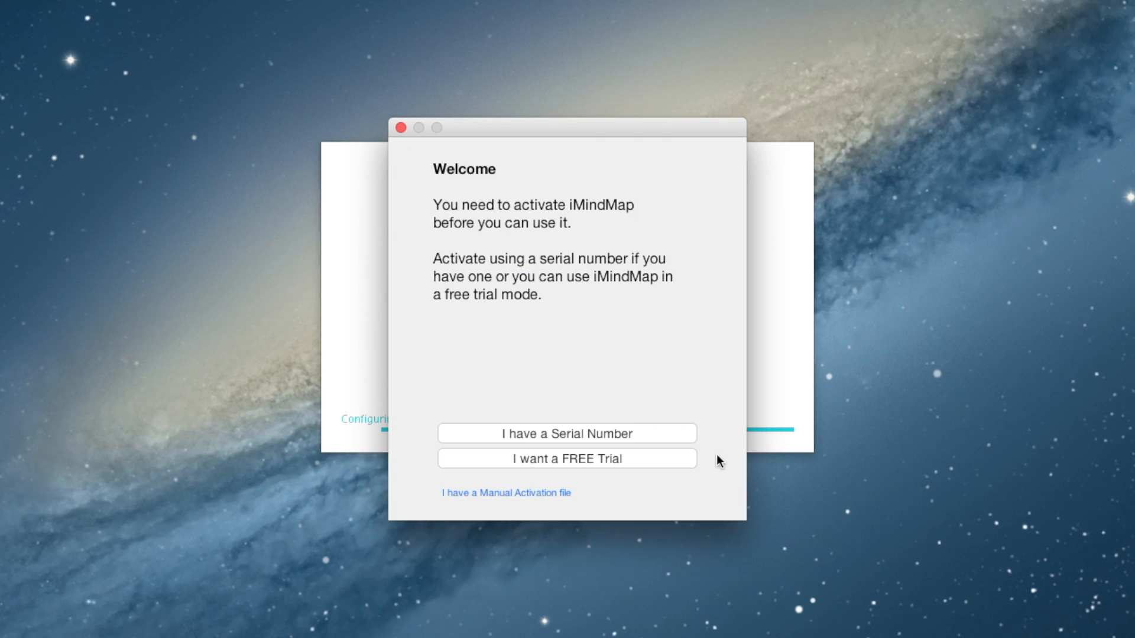
Step: Activate with 'I have a Serial Number', submit the serial and continue past the congratulations message
click(566, 434)
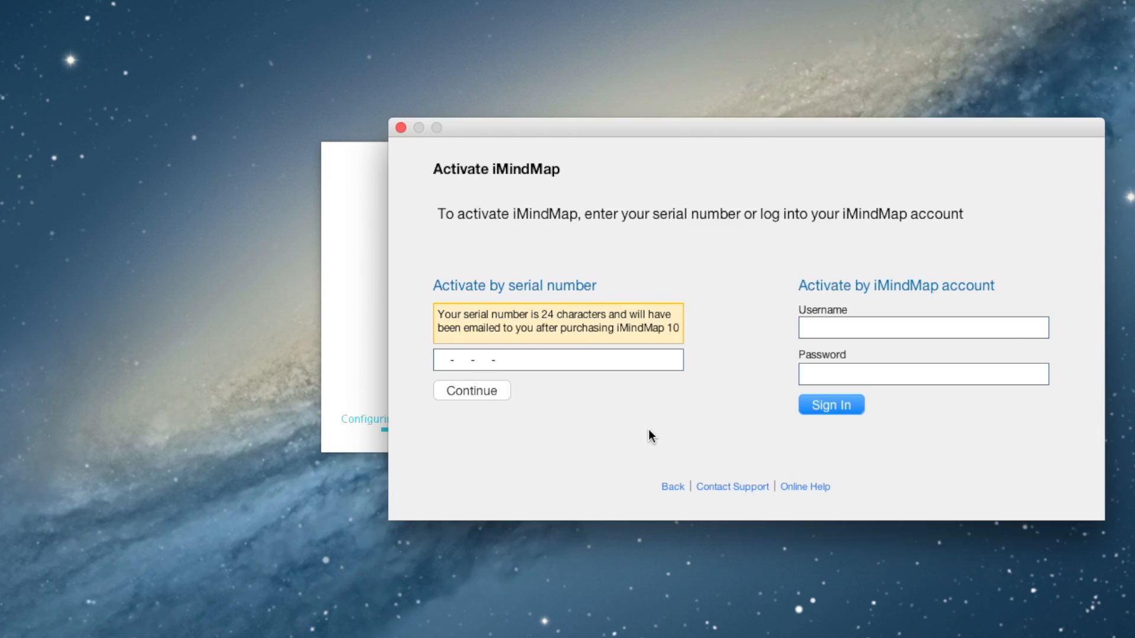
mouse_move(1007, 407)
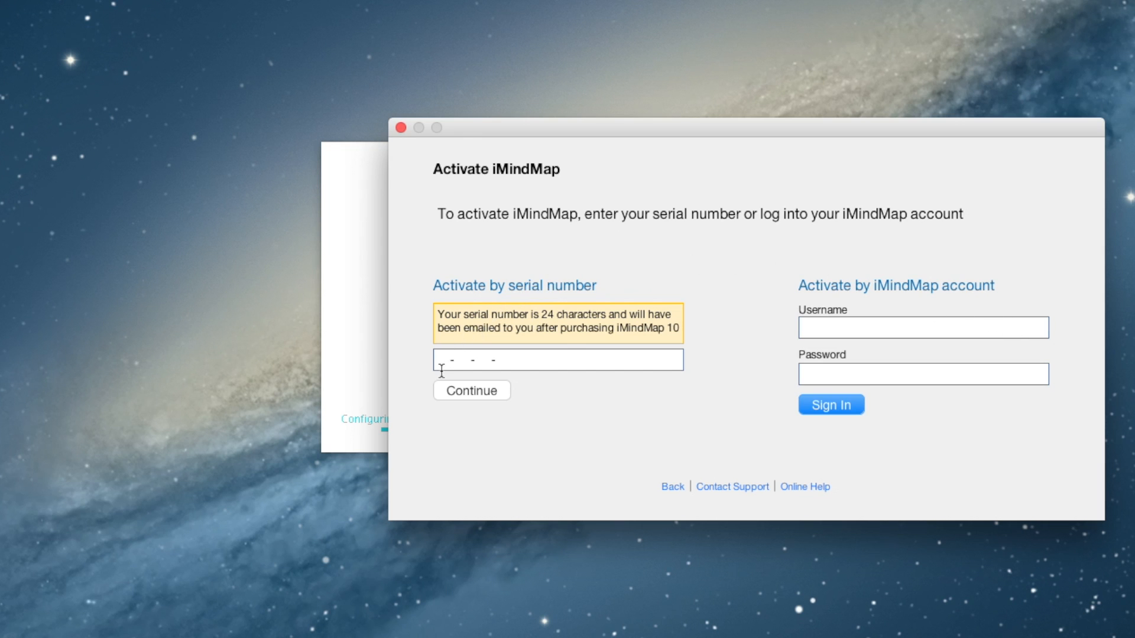
mouse_move(594, 383)
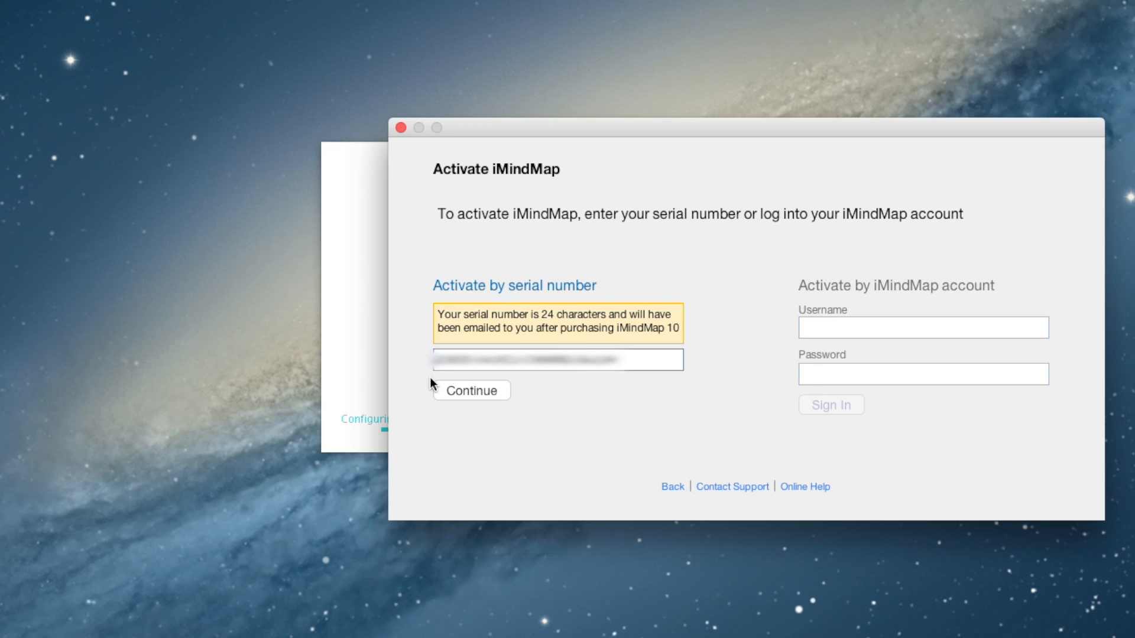
click(470, 390)
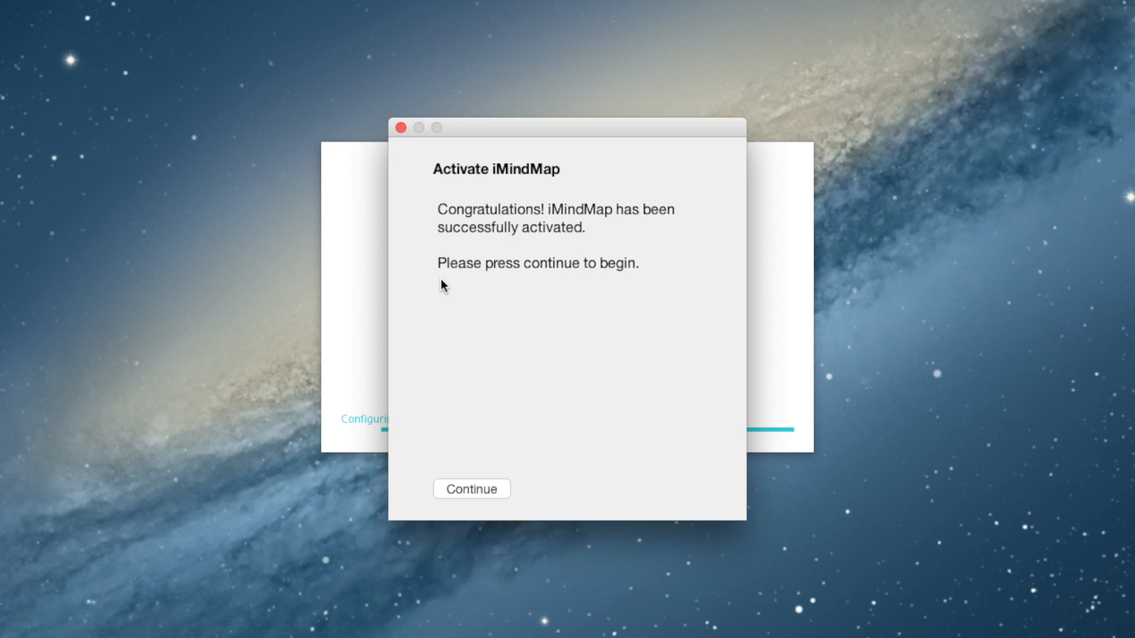
click(472, 488)
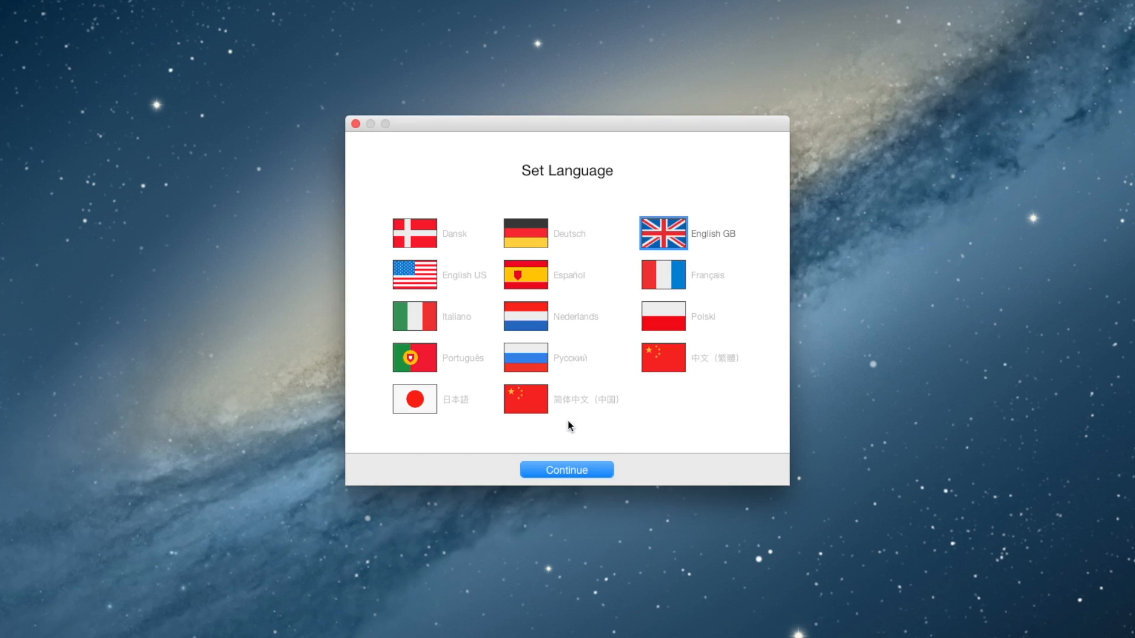
mouse_move(596, 432)
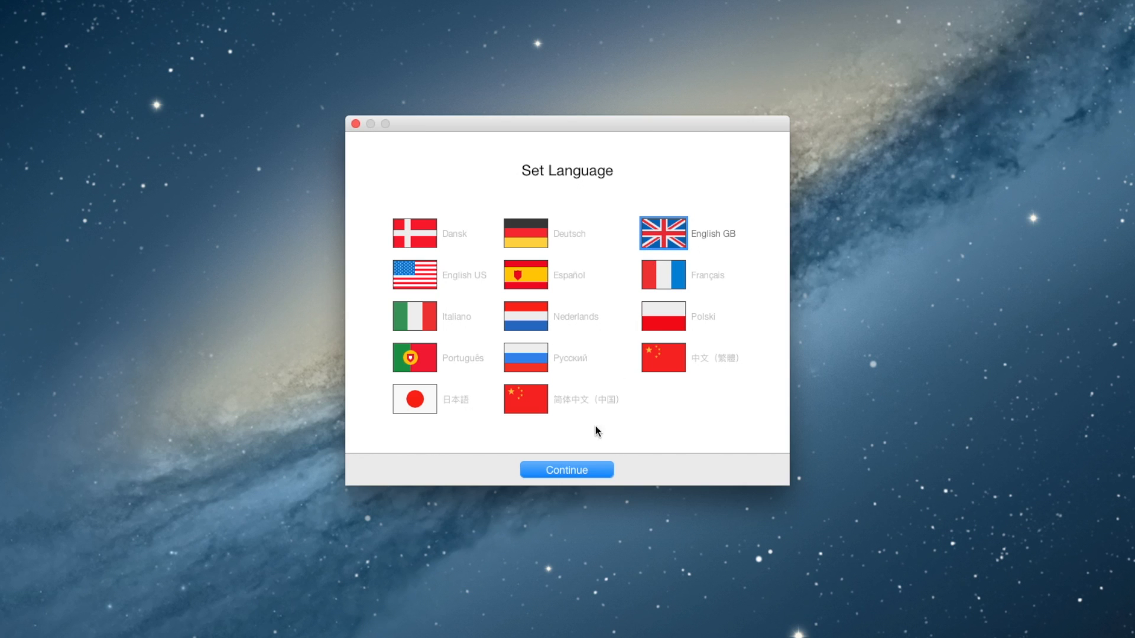
Step: Keep English GB, then create a new Mind Map with the glossy blue bubble style
click(566, 469)
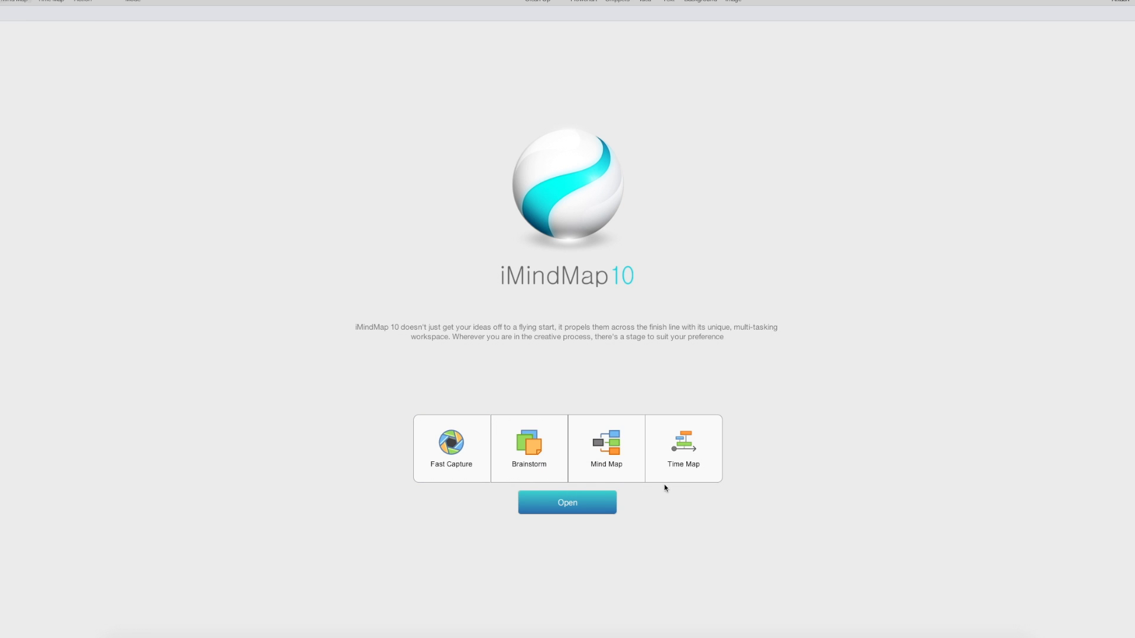
mouse_move(671, 507)
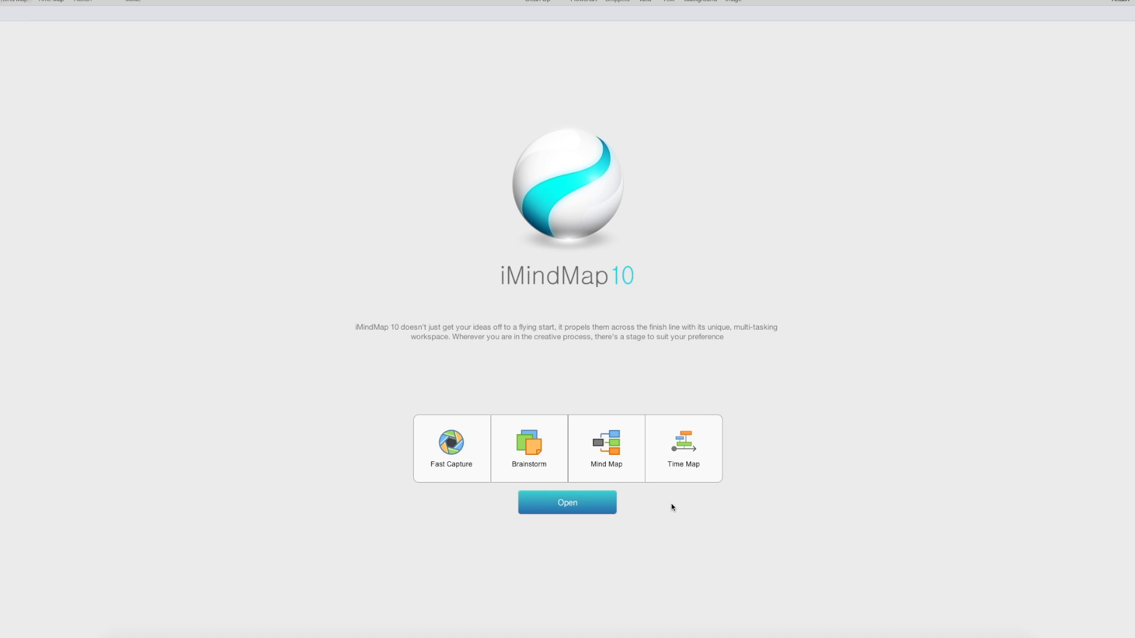
click(605, 448)
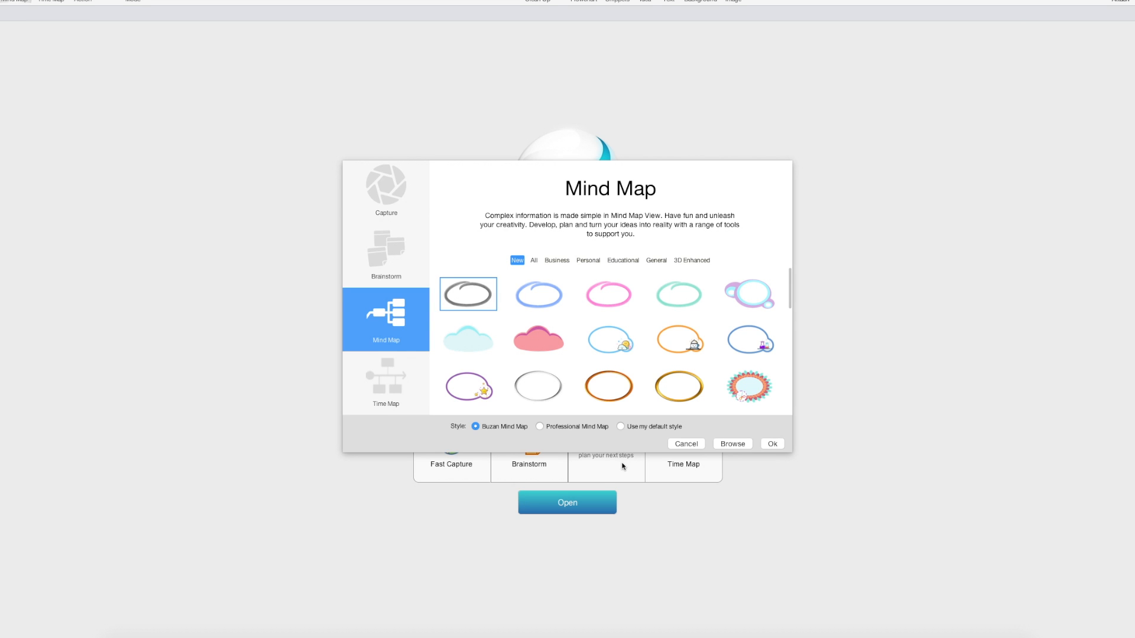
scroll(down, 3)
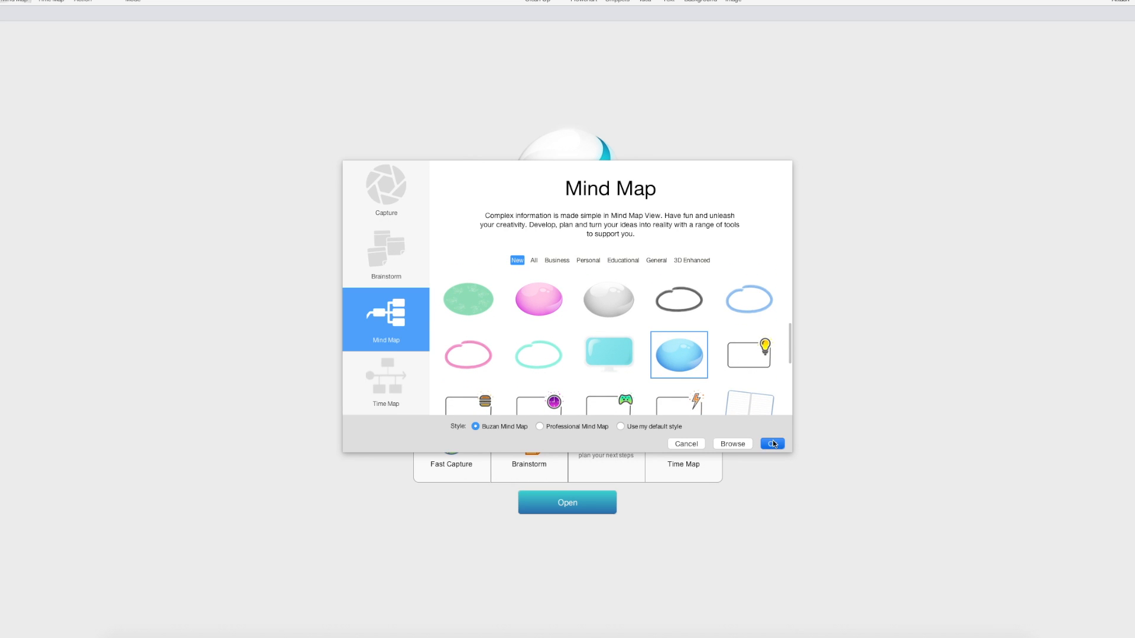
click(772, 444)
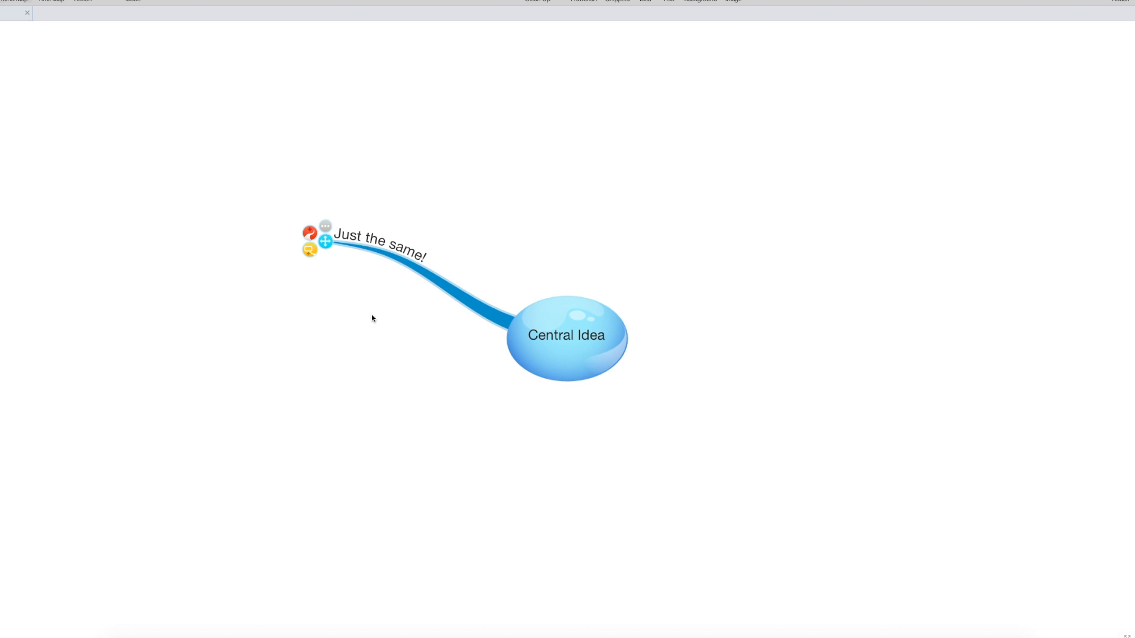
Step: Add a branch from the Central Idea labelled 'See you next'
click(327, 241)
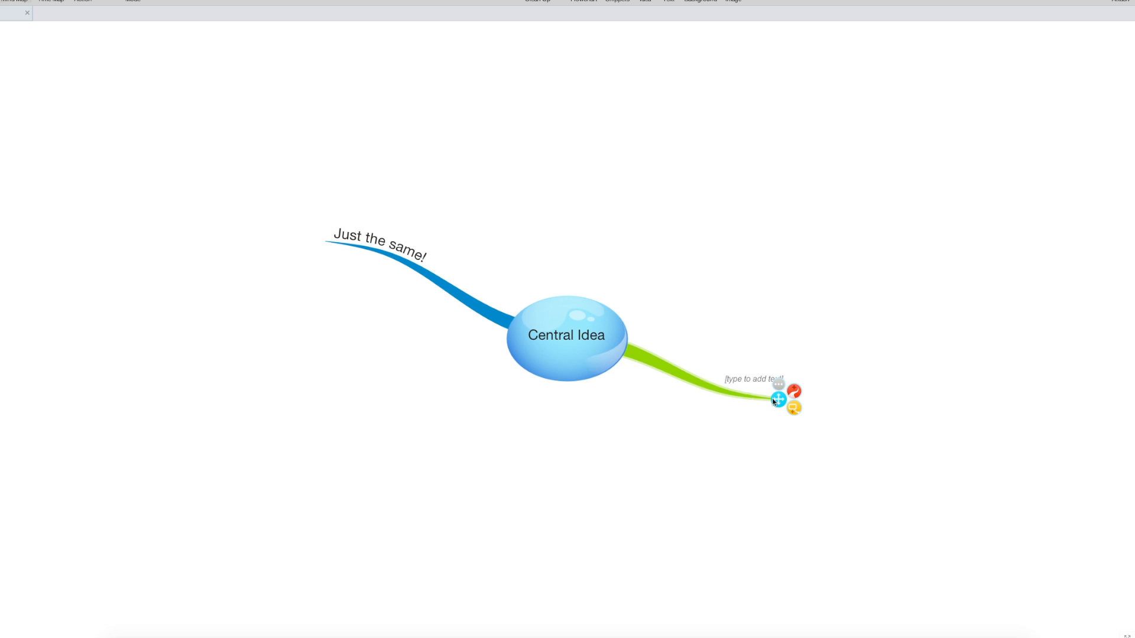
text(See you next)
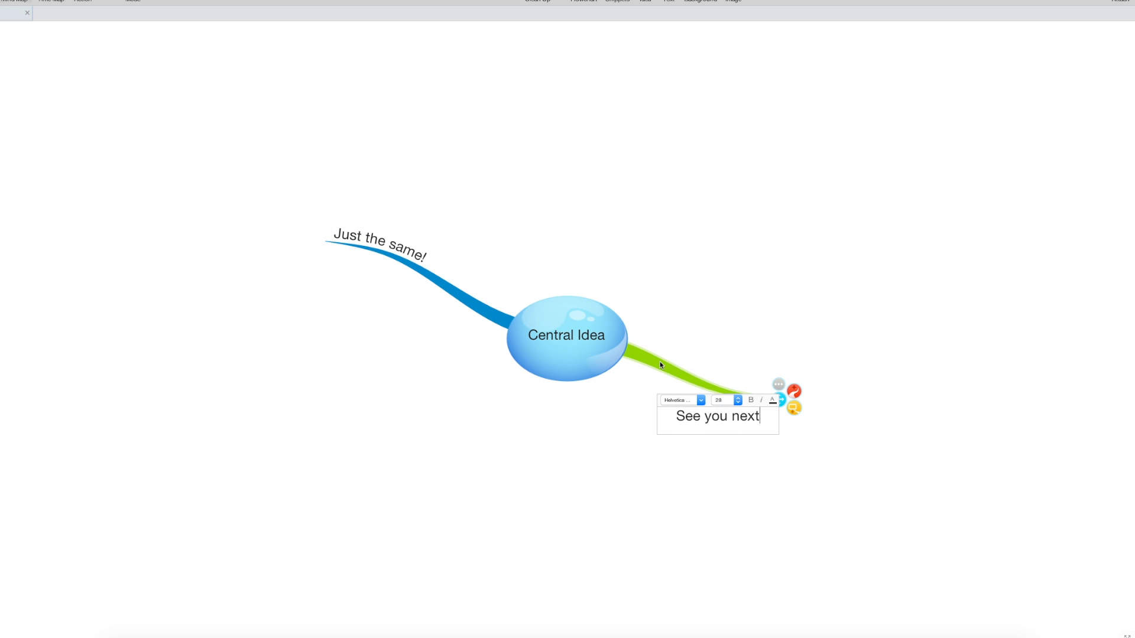